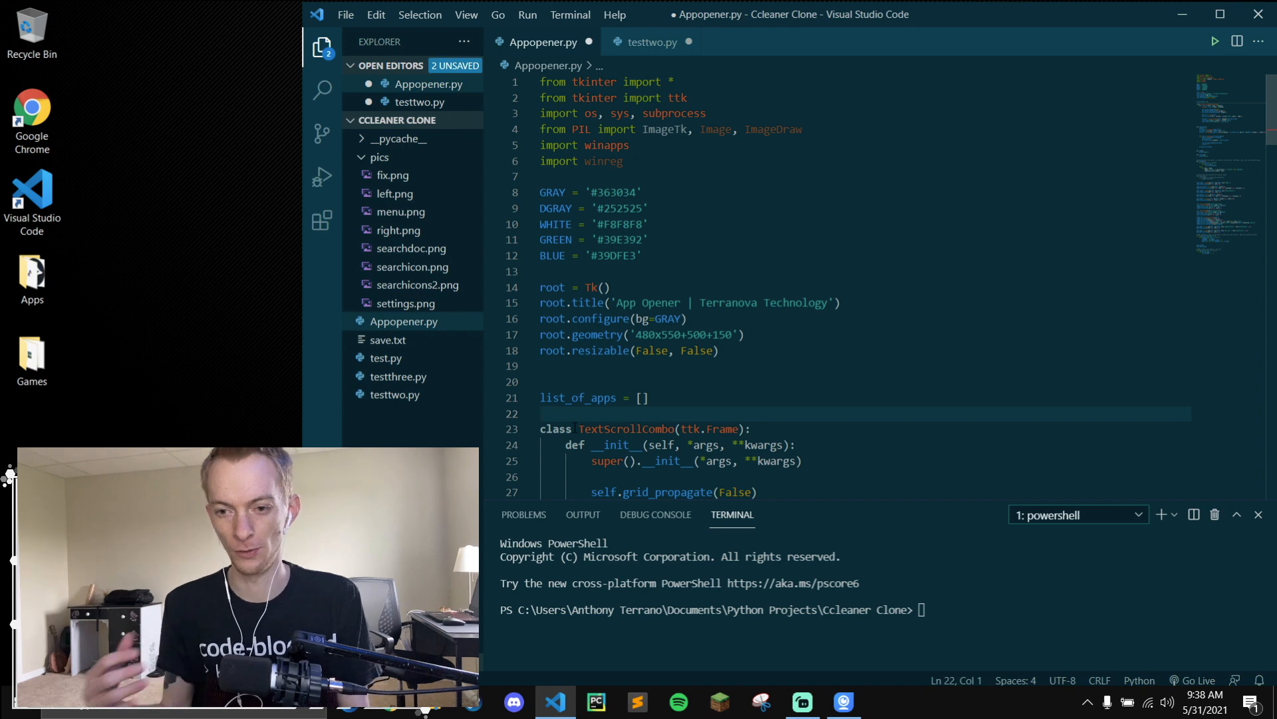
# Step: Run Appopener.py and scroll through the listed installed applications
pyautogui.doubleClick(578, 398)
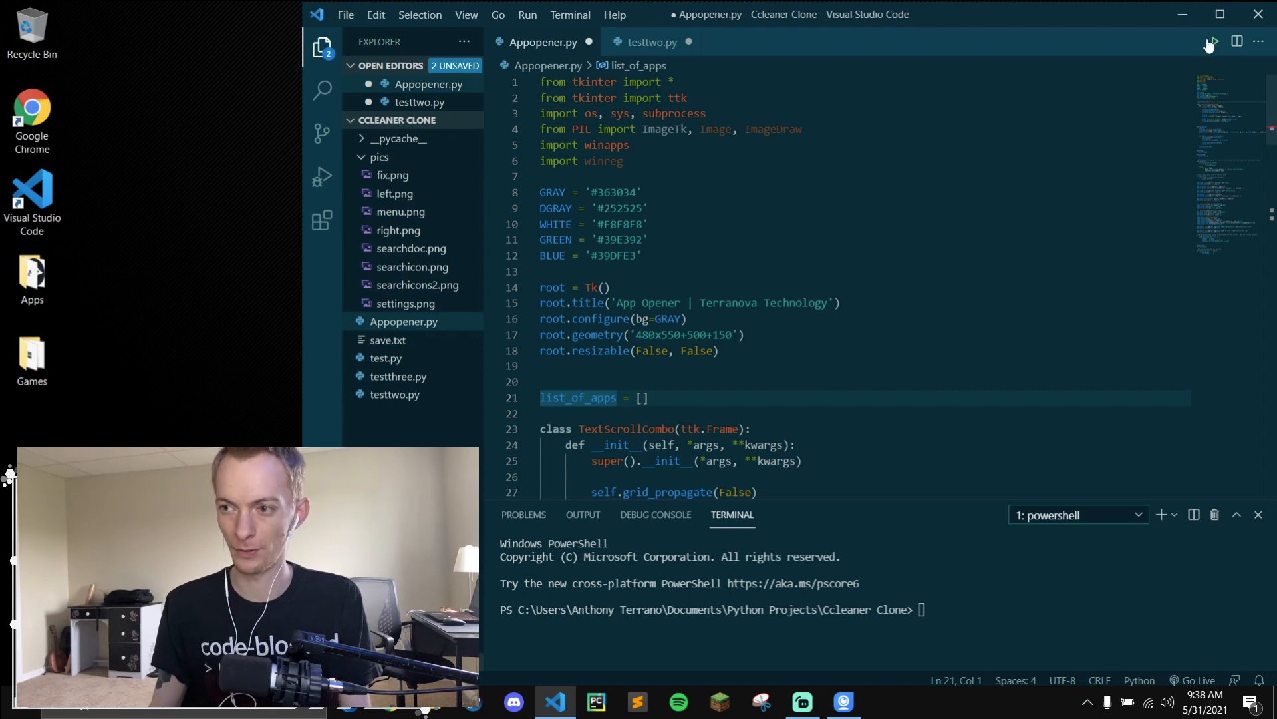
pyautogui.click(1213, 41)
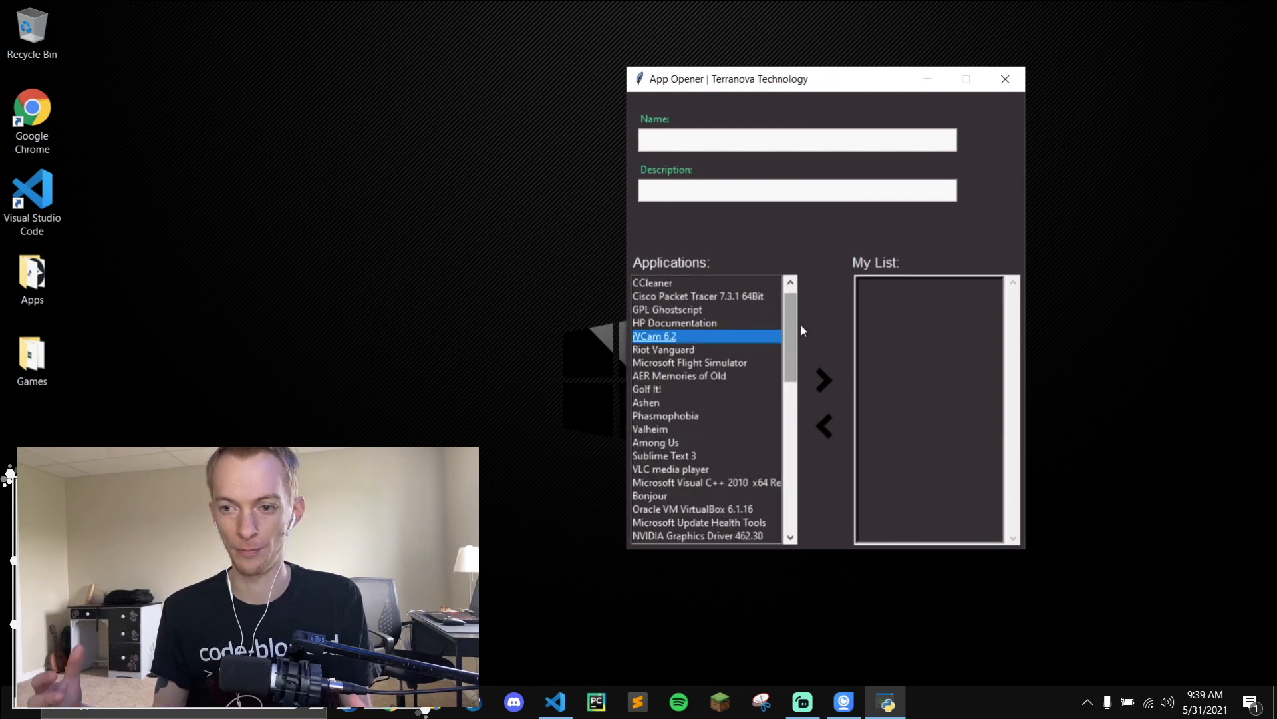
pyautogui.scroll(-3)
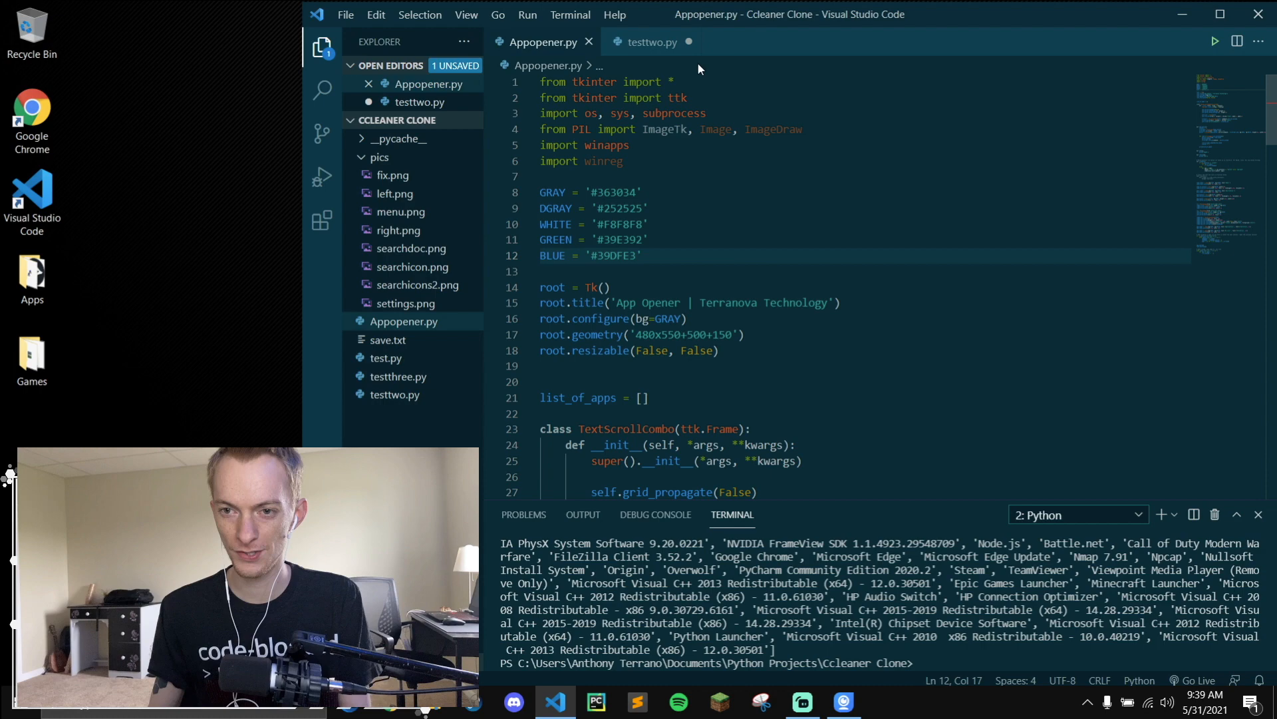
# Step: Bring up the testtwo.py custom title bar script in the editor
pyautogui.click(650, 42)
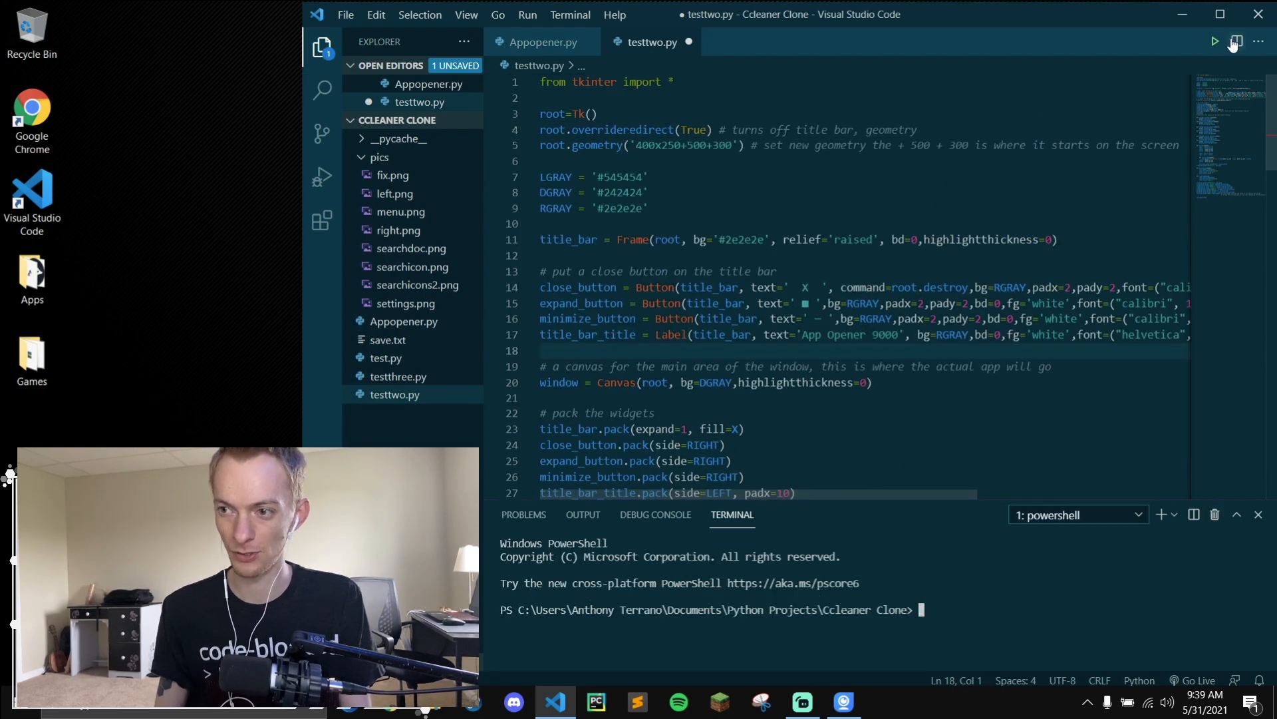
# Step: Run testtwo.py, drag the App Opener 9000 window left then right, and close it
pyautogui.click(1213, 41)
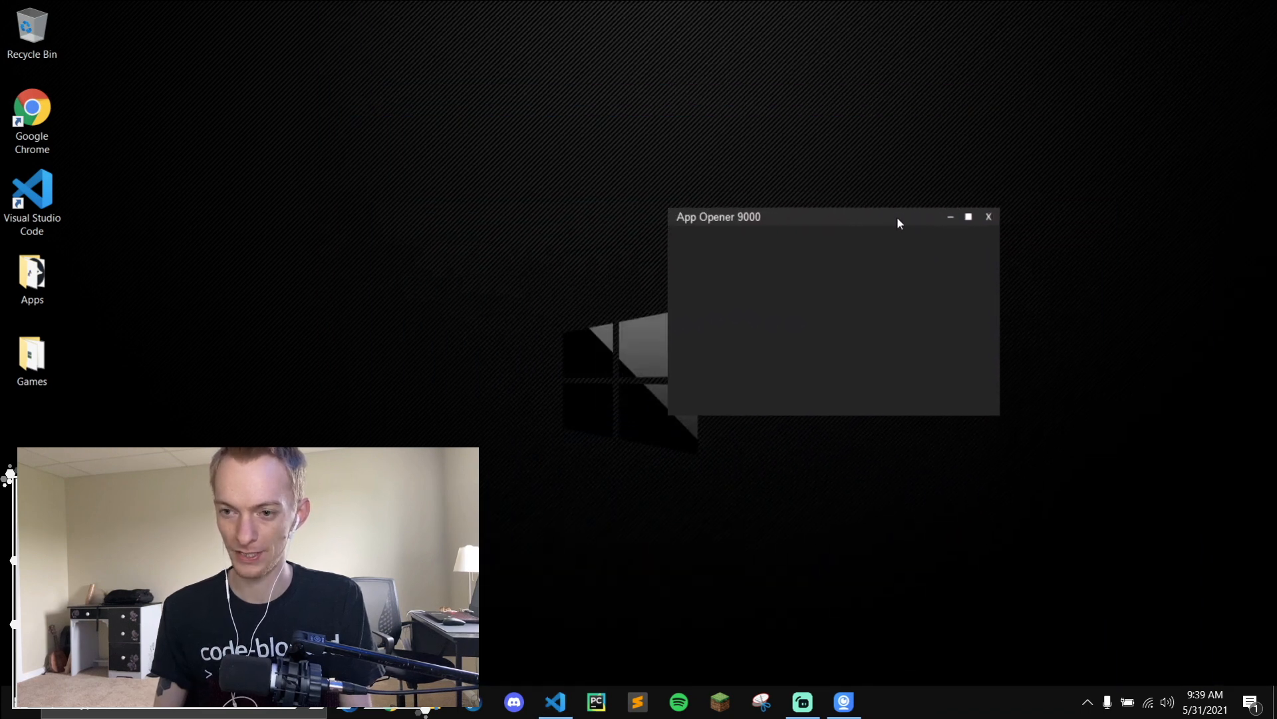
pyautogui.moveTo(896, 217); pyautogui.dragTo(783, 208)
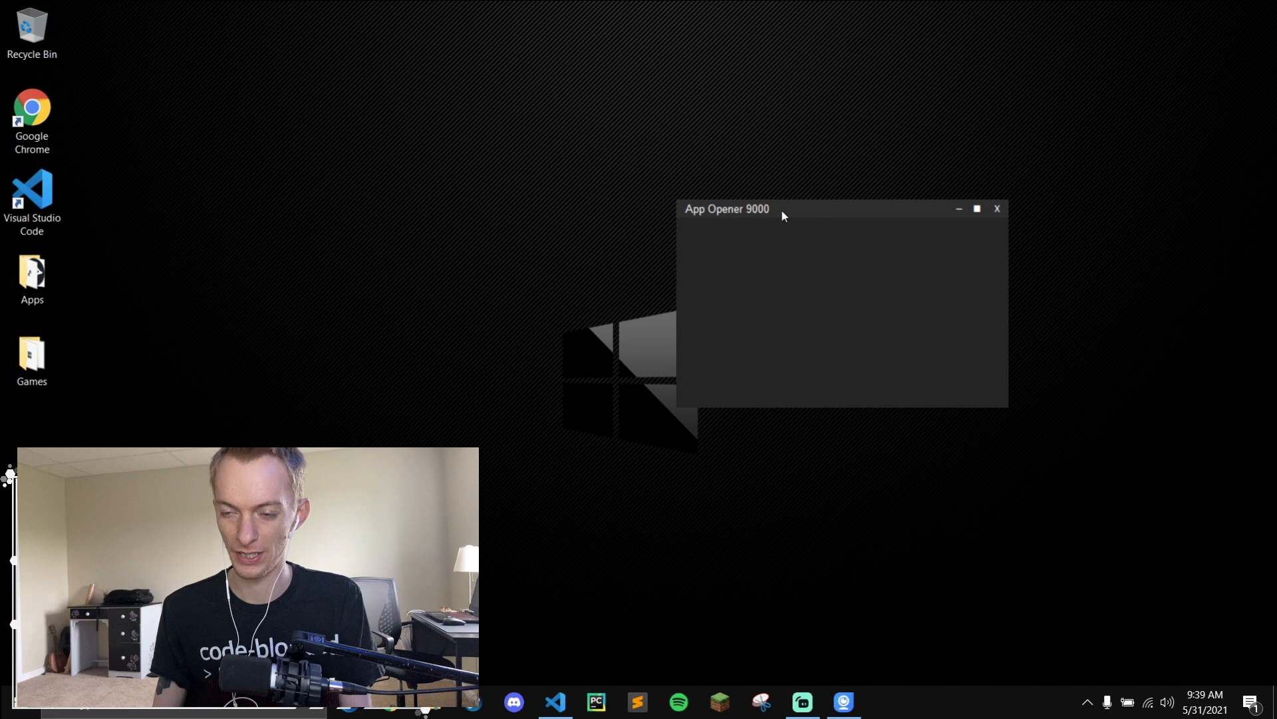
pyautogui.moveTo(782, 208); pyautogui.dragTo(823, 211)
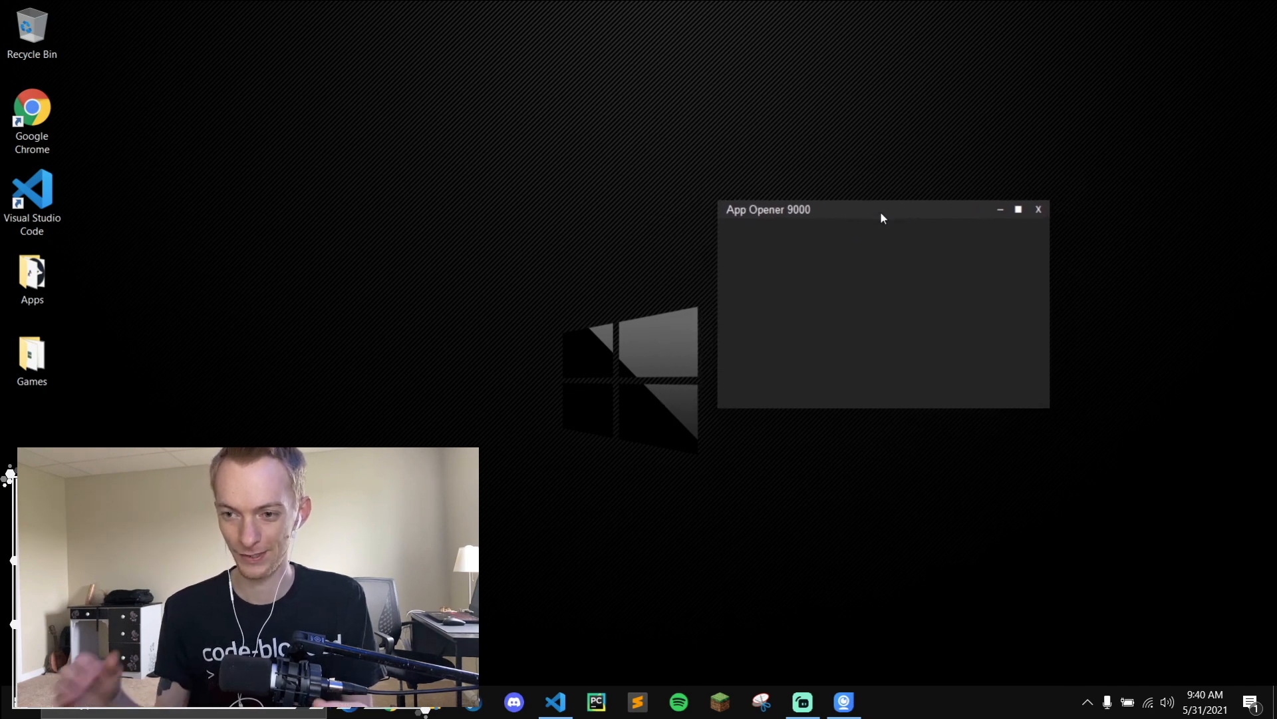
pyautogui.moveTo(947, 209)
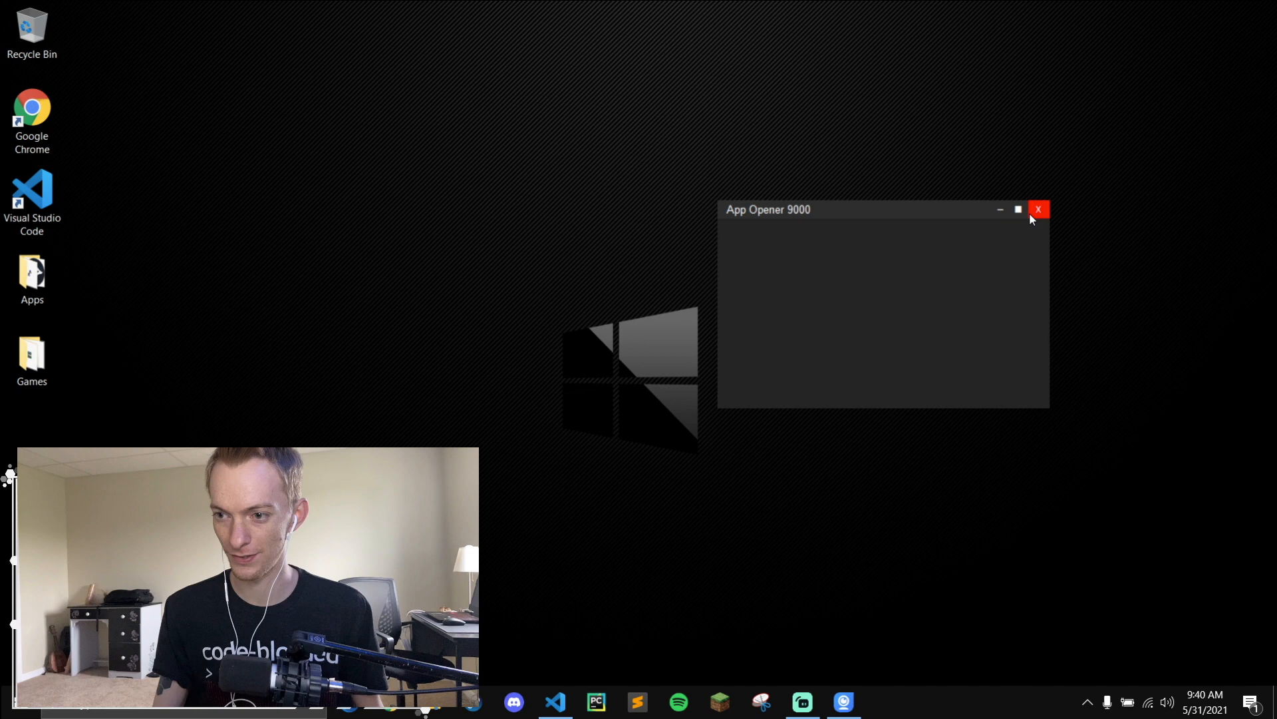
pyautogui.click(1039, 210)
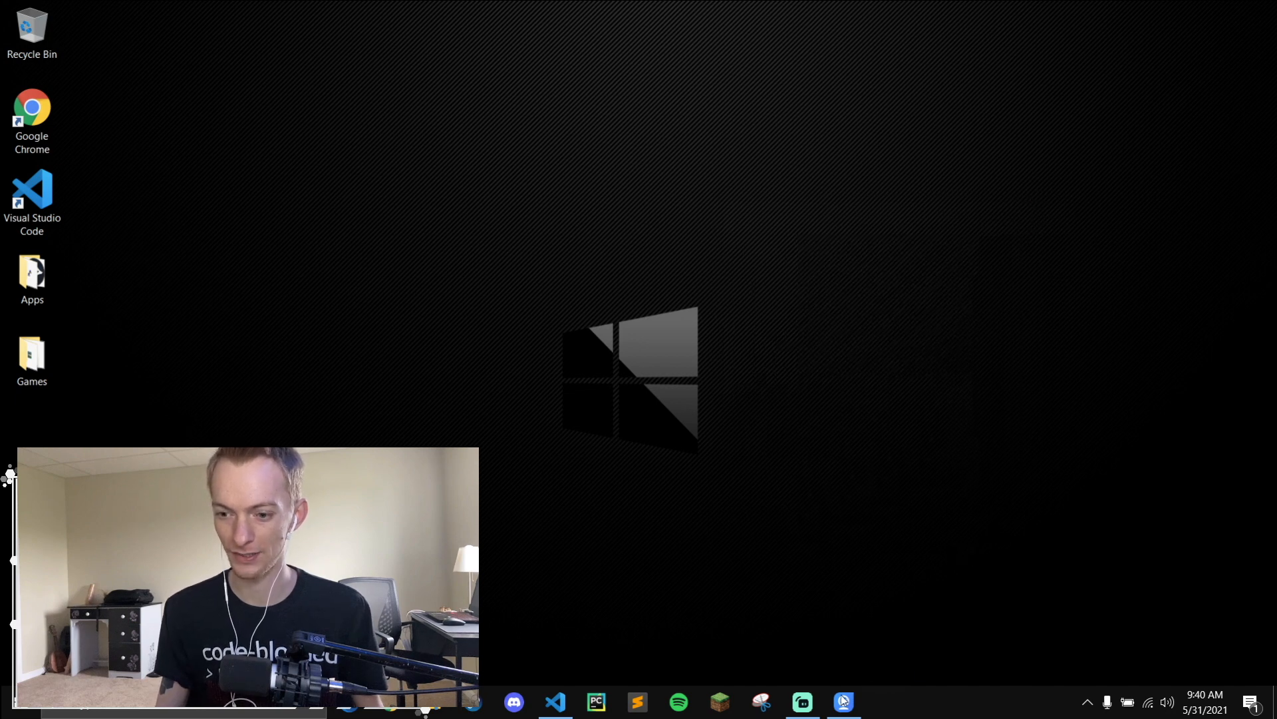
# Step: Highlight the LGRAY, DGRAY and RGRAY constants, then scroll through widgets and hover handlers
pyautogui.click(802, 701)
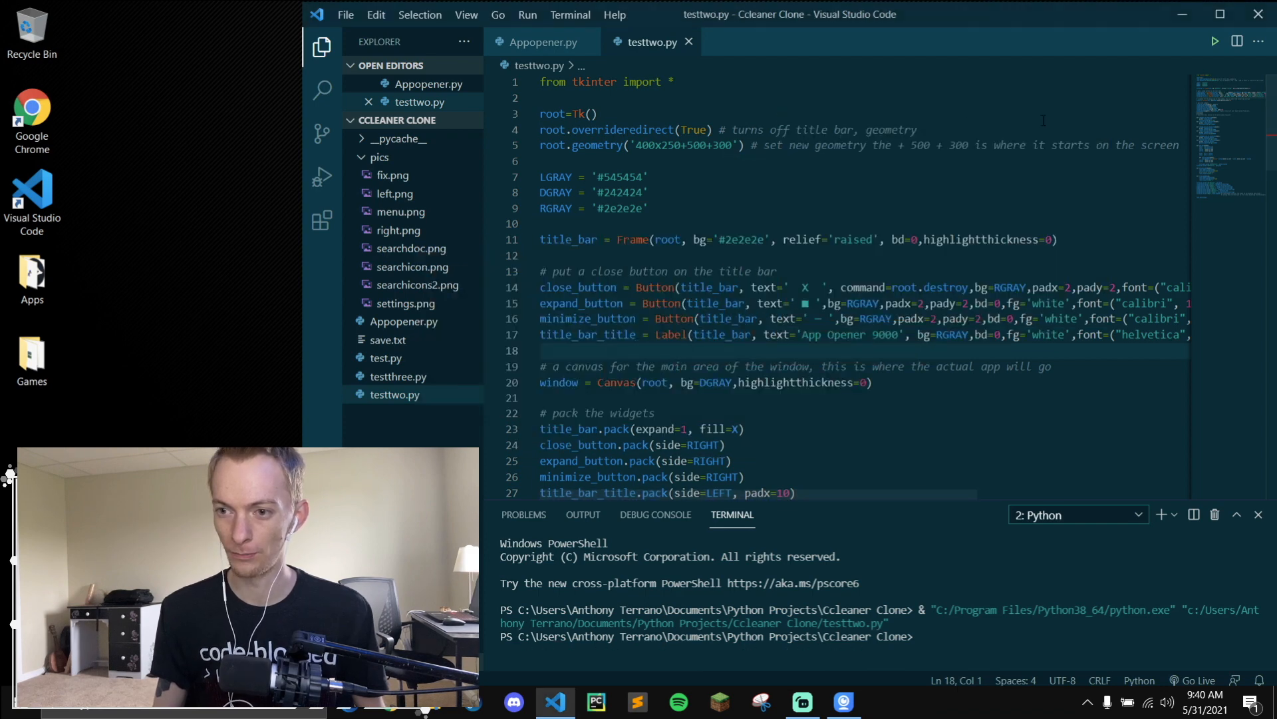
pyautogui.moveTo(544, 177); pyautogui.dragTo(645, 209)
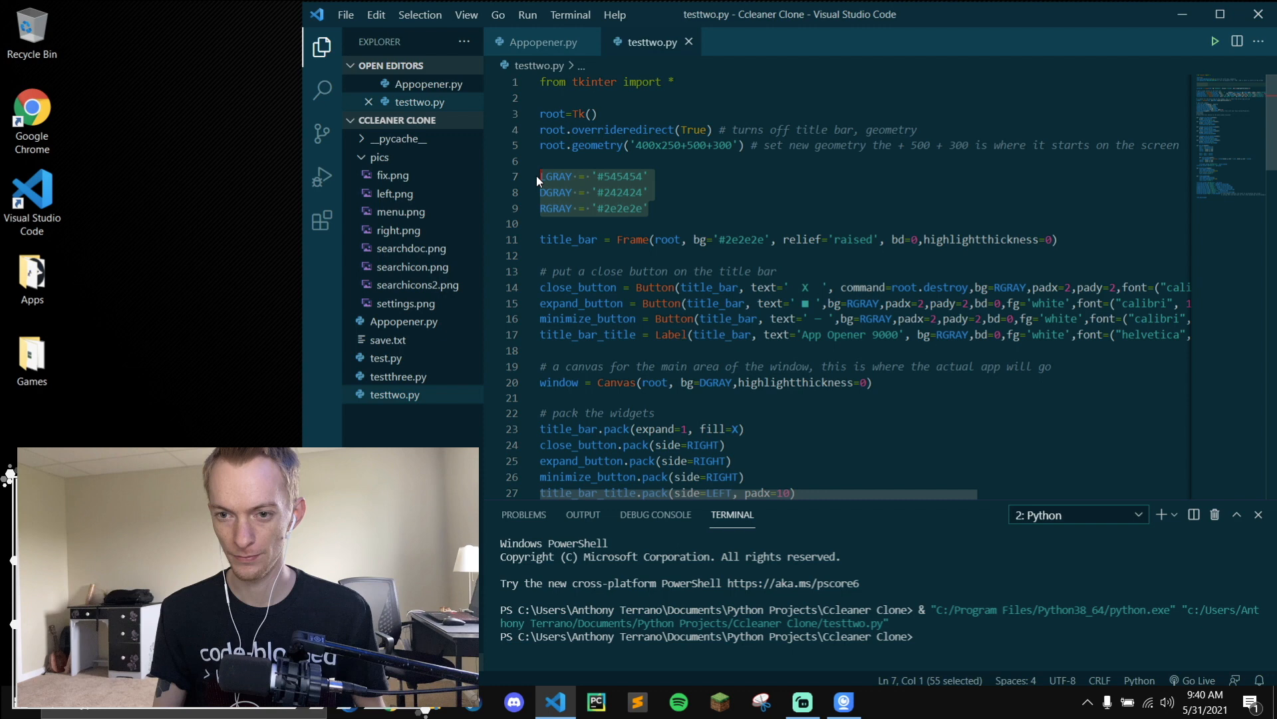
pyautogui.click(650, 192)
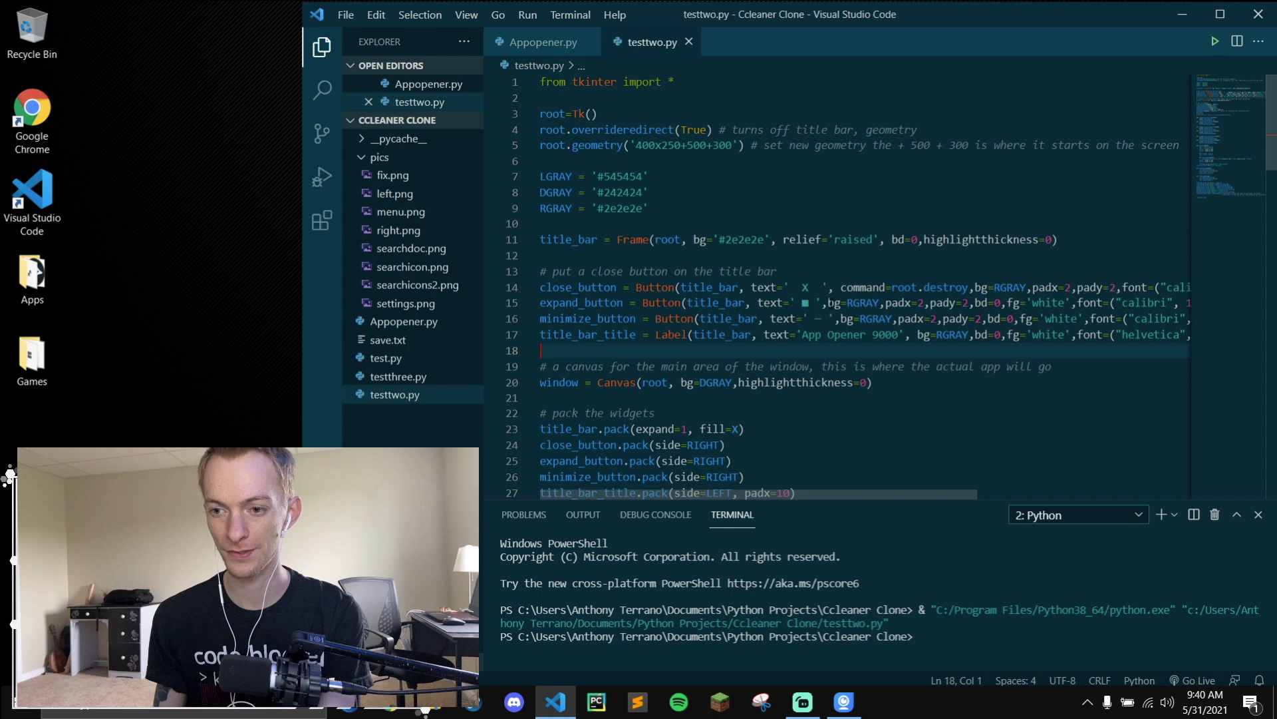
pyautogui.scroll(-3)
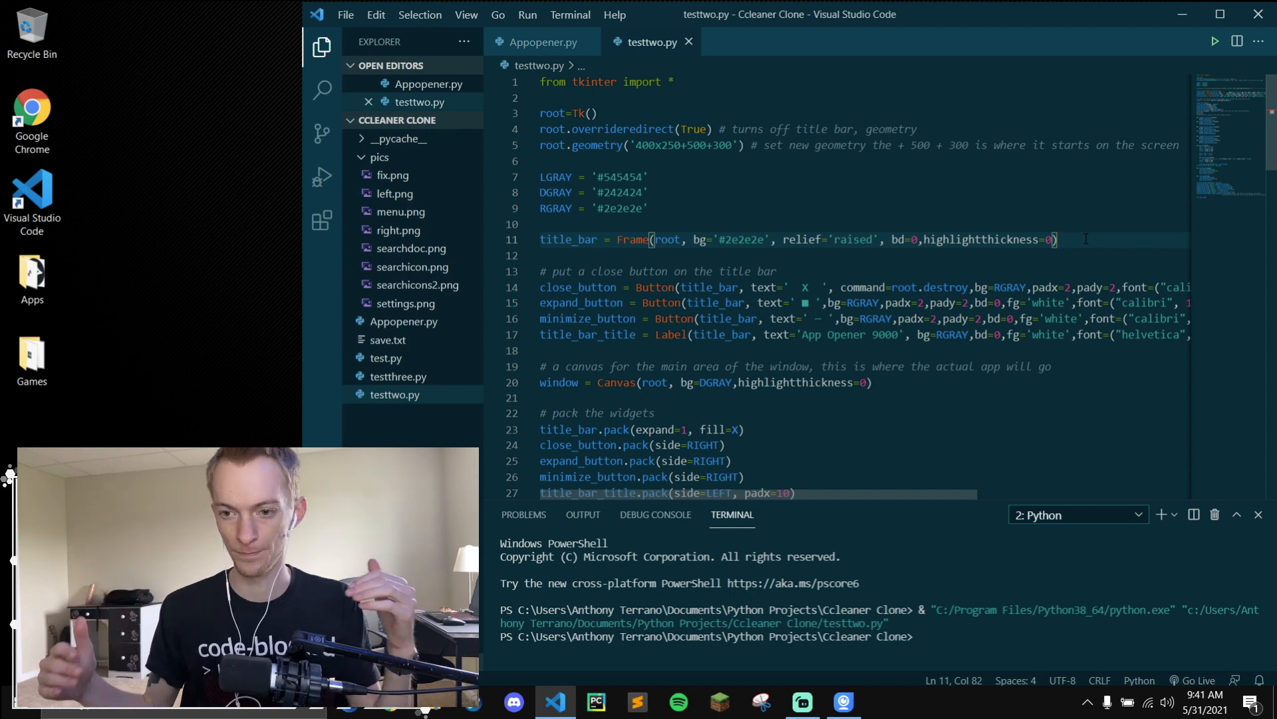
pyautogui.scroll(-3)
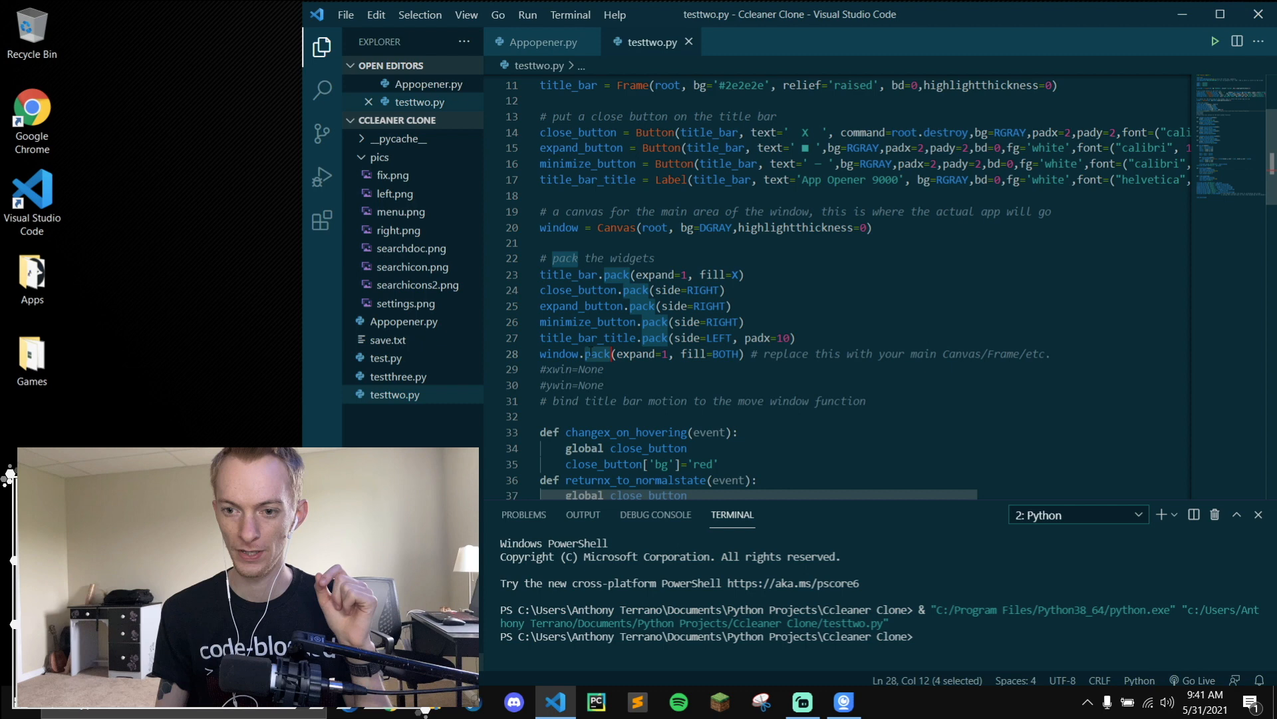
pyautogui.scroll(-3)
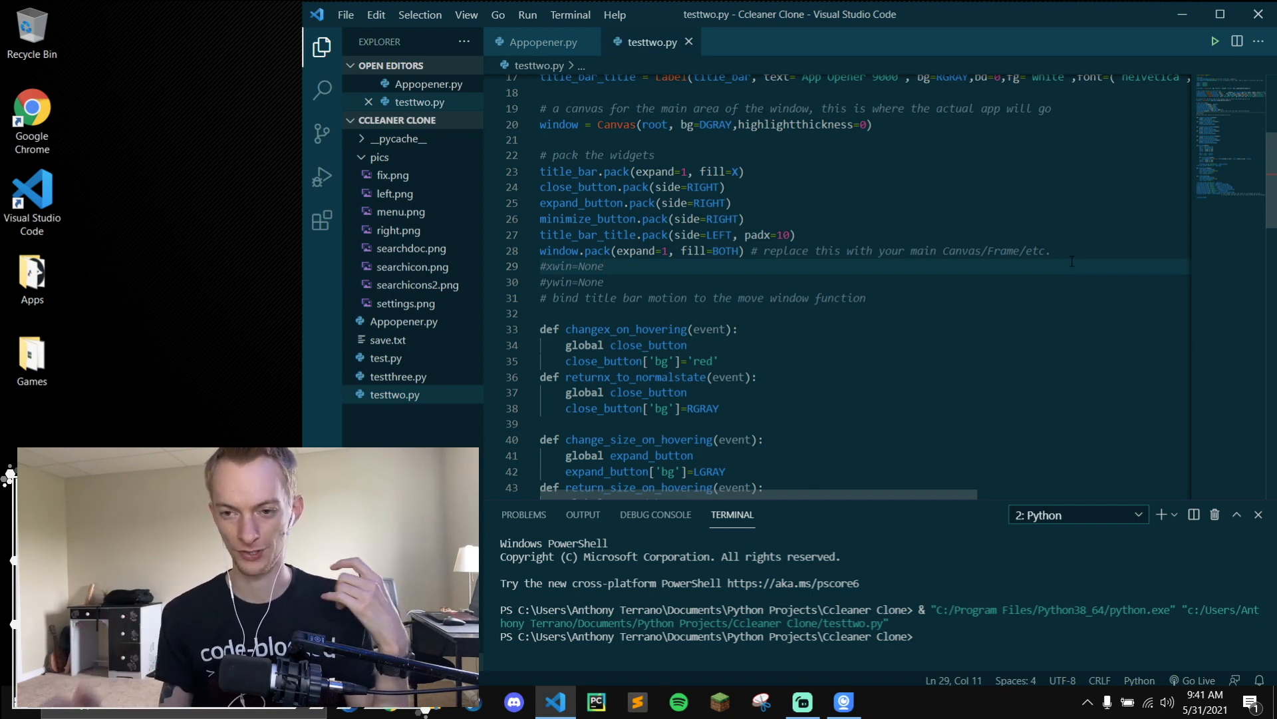
pyautogui.click(1213, 40)
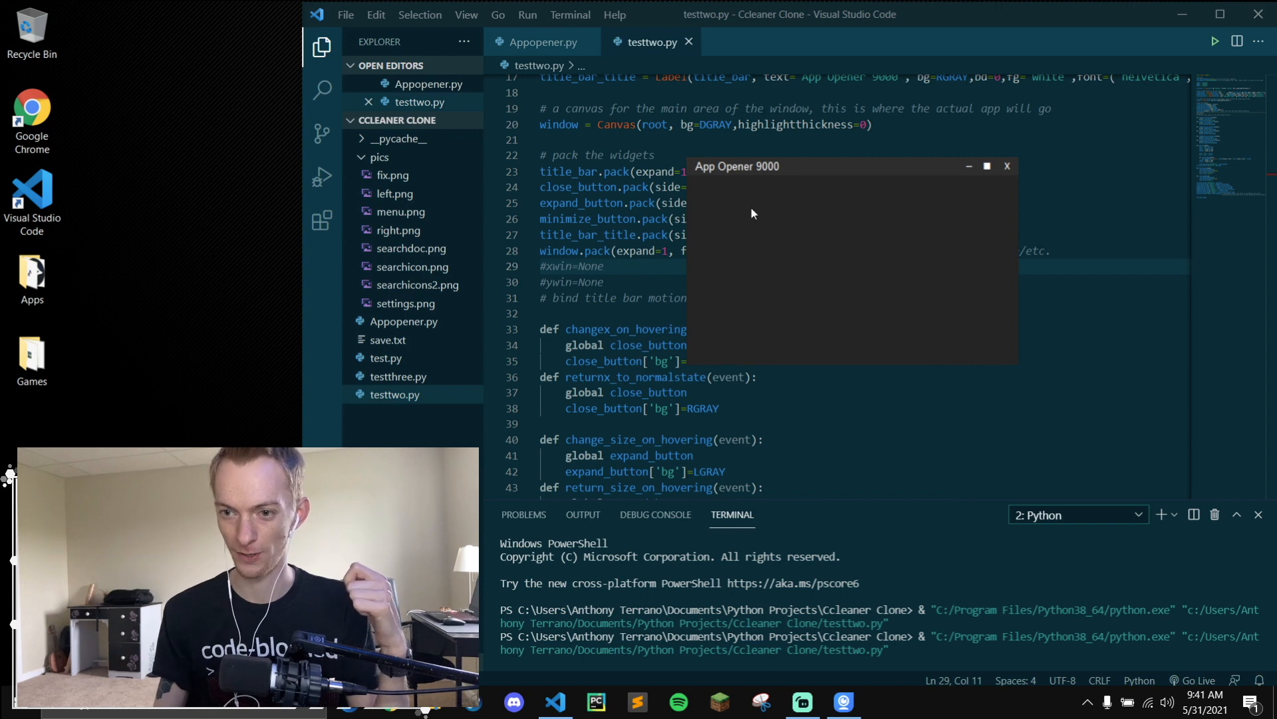
pyautogui.moveTo(845, 349)
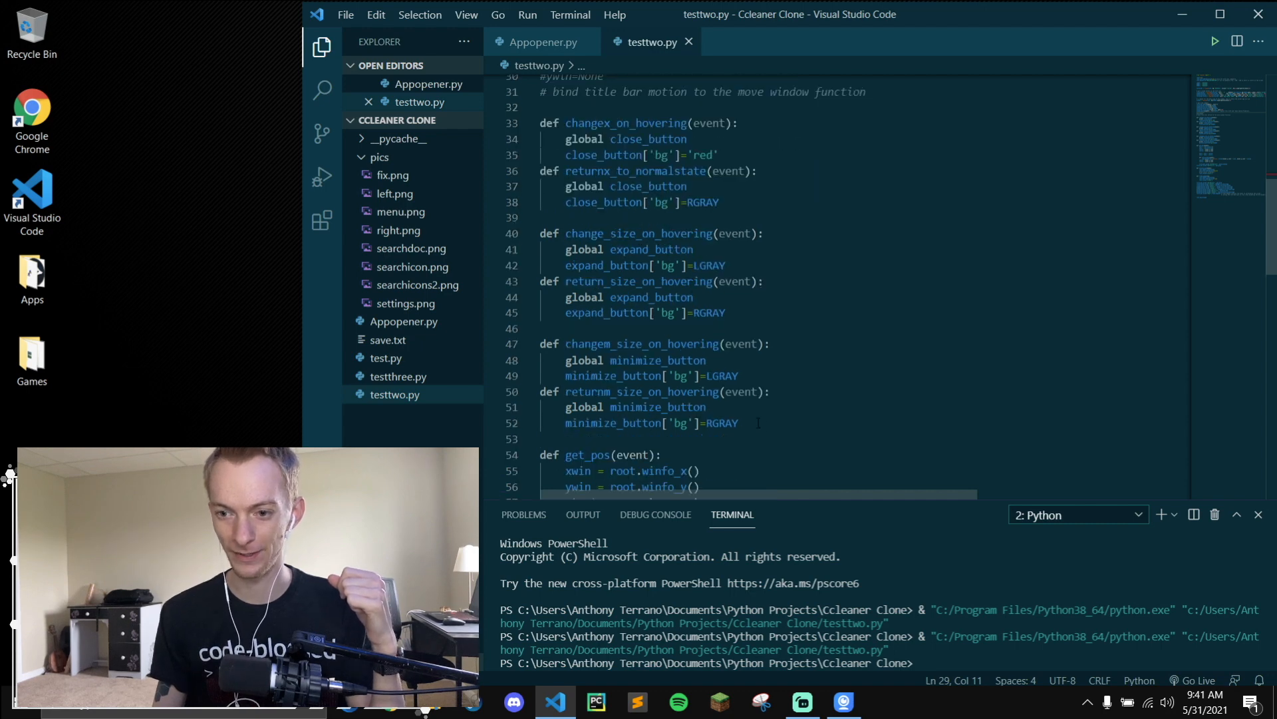
pyautogui.moveTo(539, 123); pyautogui.dragTo(739, 423)
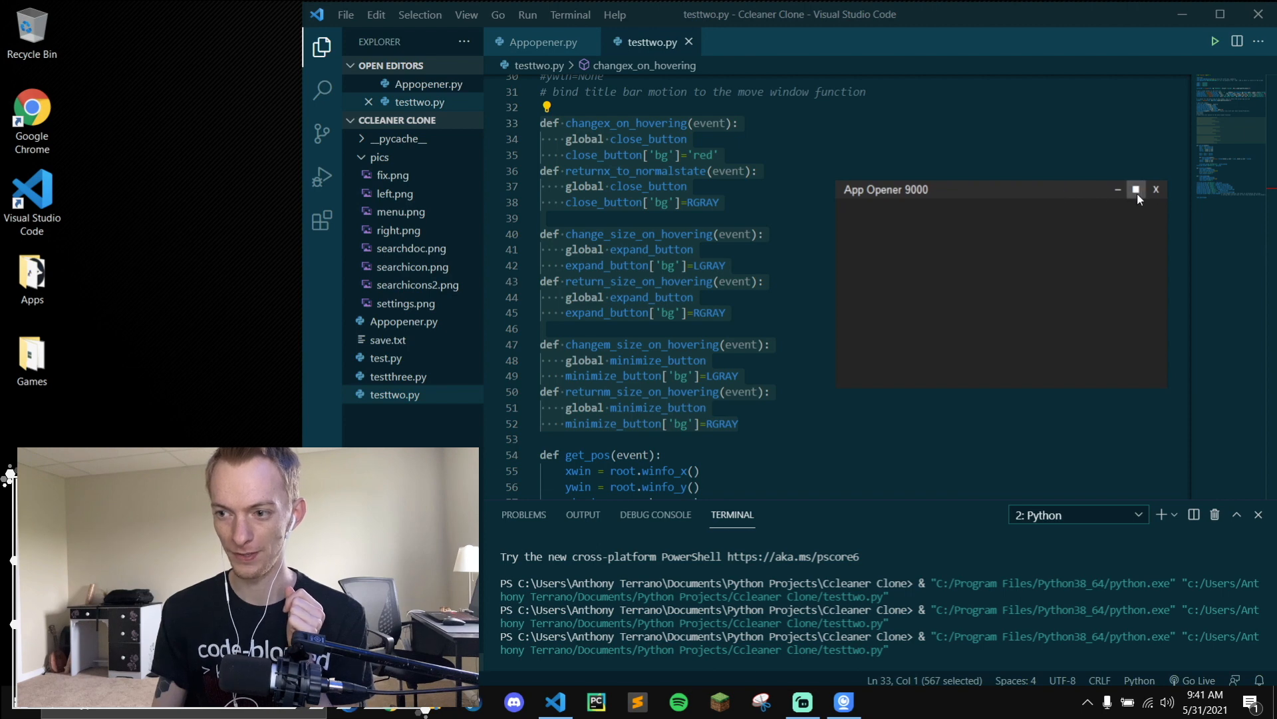
pyautogui.moveTo(1155, 189)
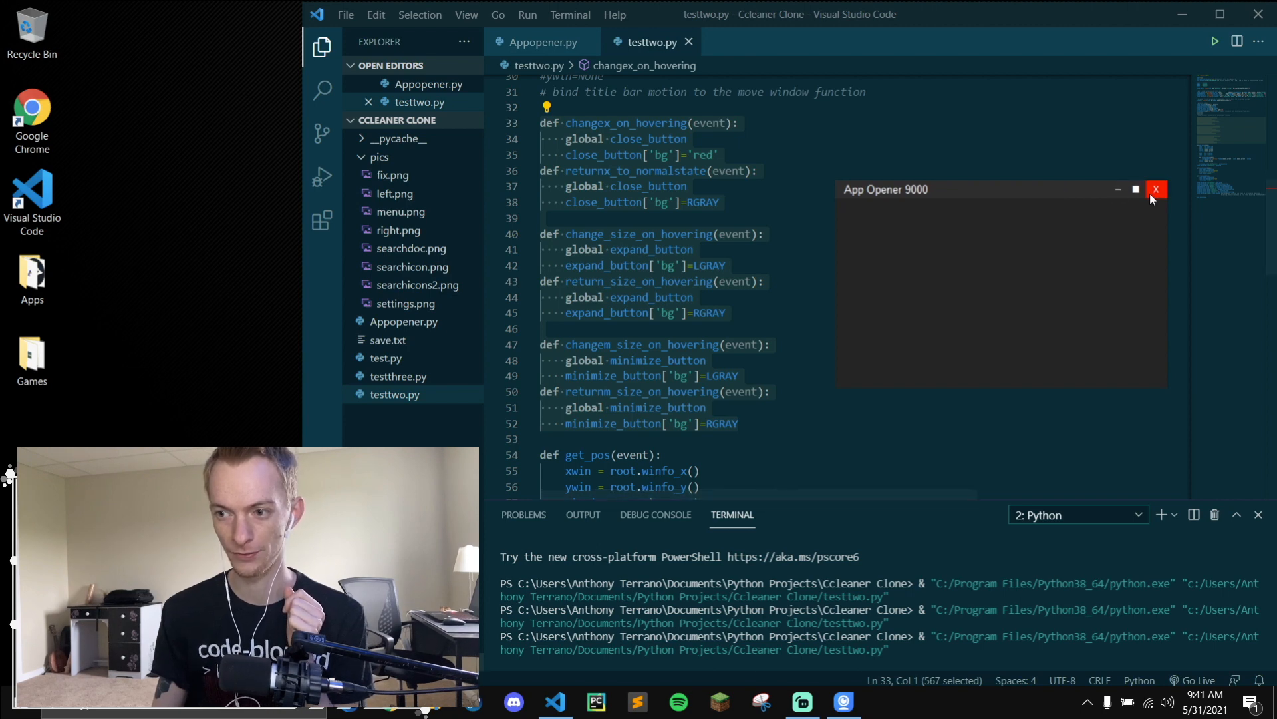
pyautogui.moveTo(1260, 15)
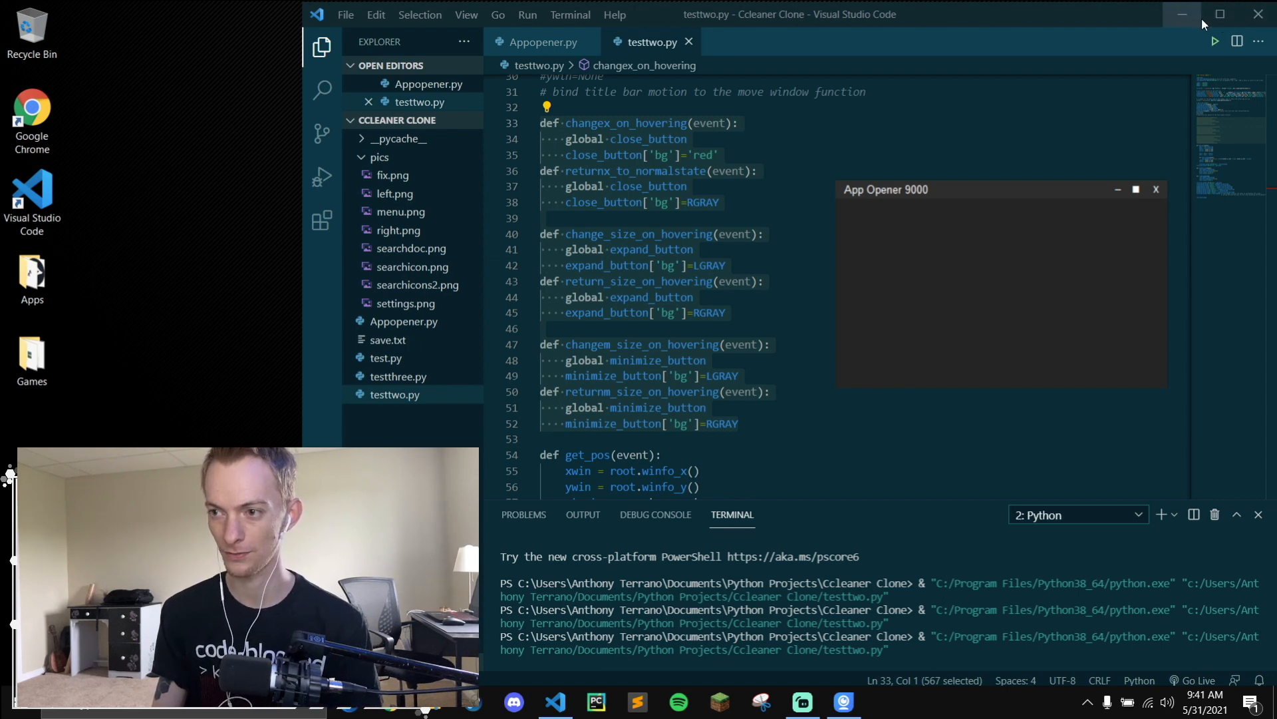
pyautogui.moveTo(1157, 189)
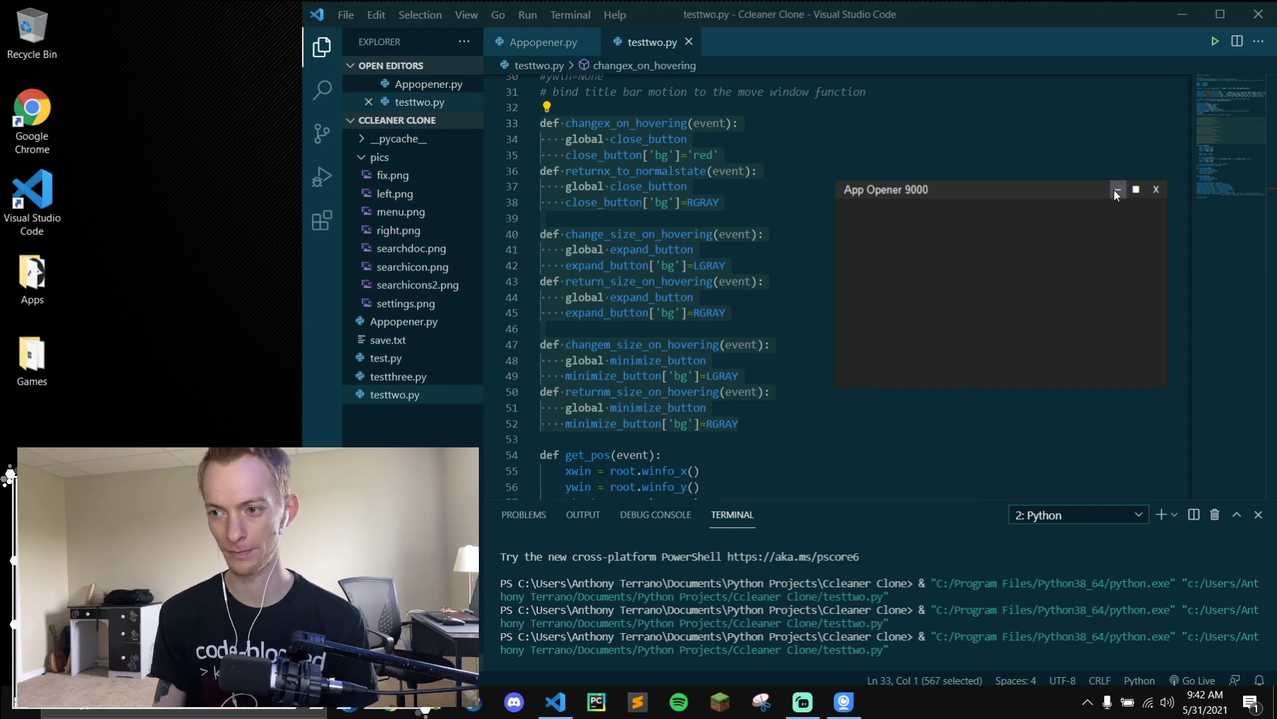
pyautogui.moveTo(1154, 189)
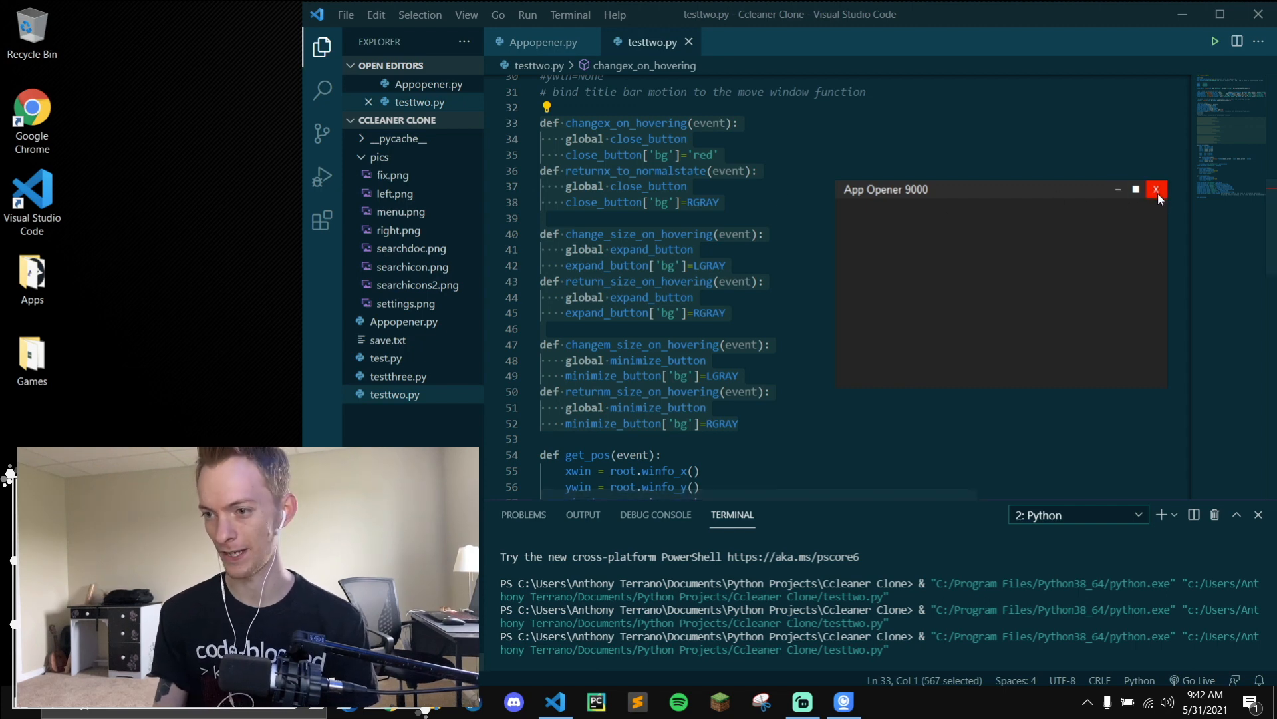
pyautogui.click(1155, 189)
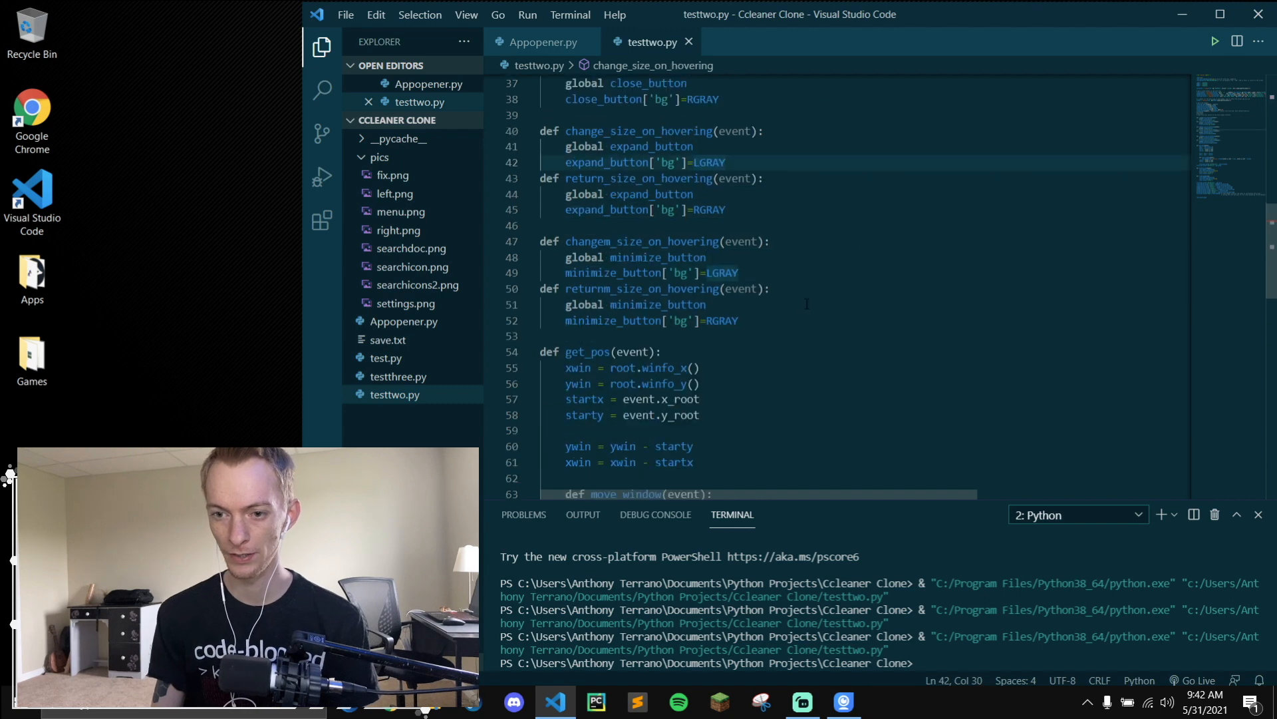
pyautogui.moveTo(565, 241); pyautogui.dragTo(739, 320)
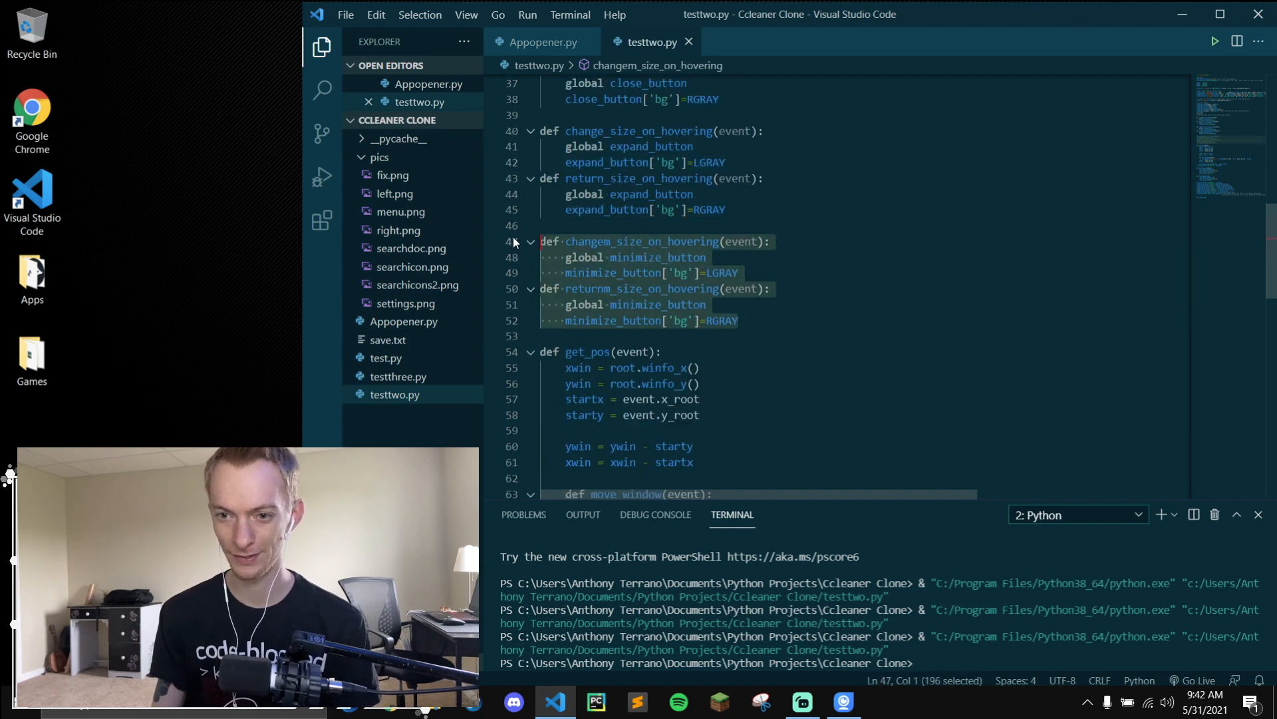
pyautogui.click(737, 272)
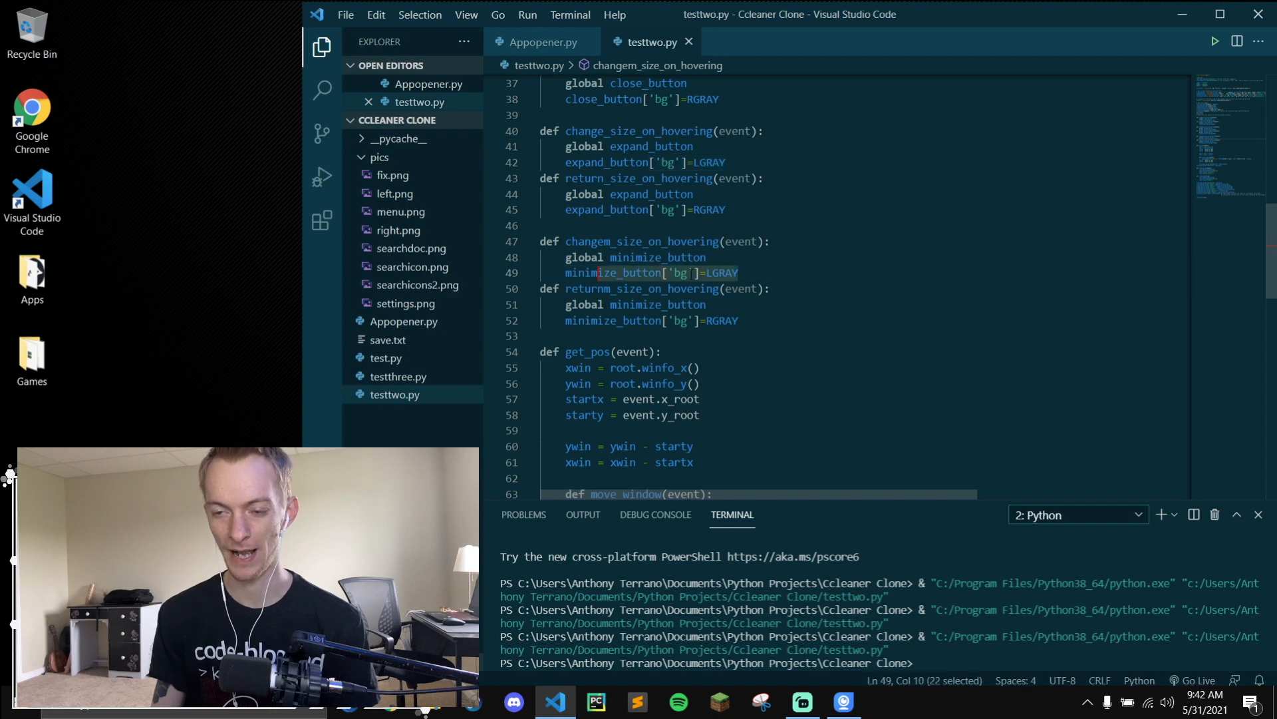
pyautogui.click(741, 320)
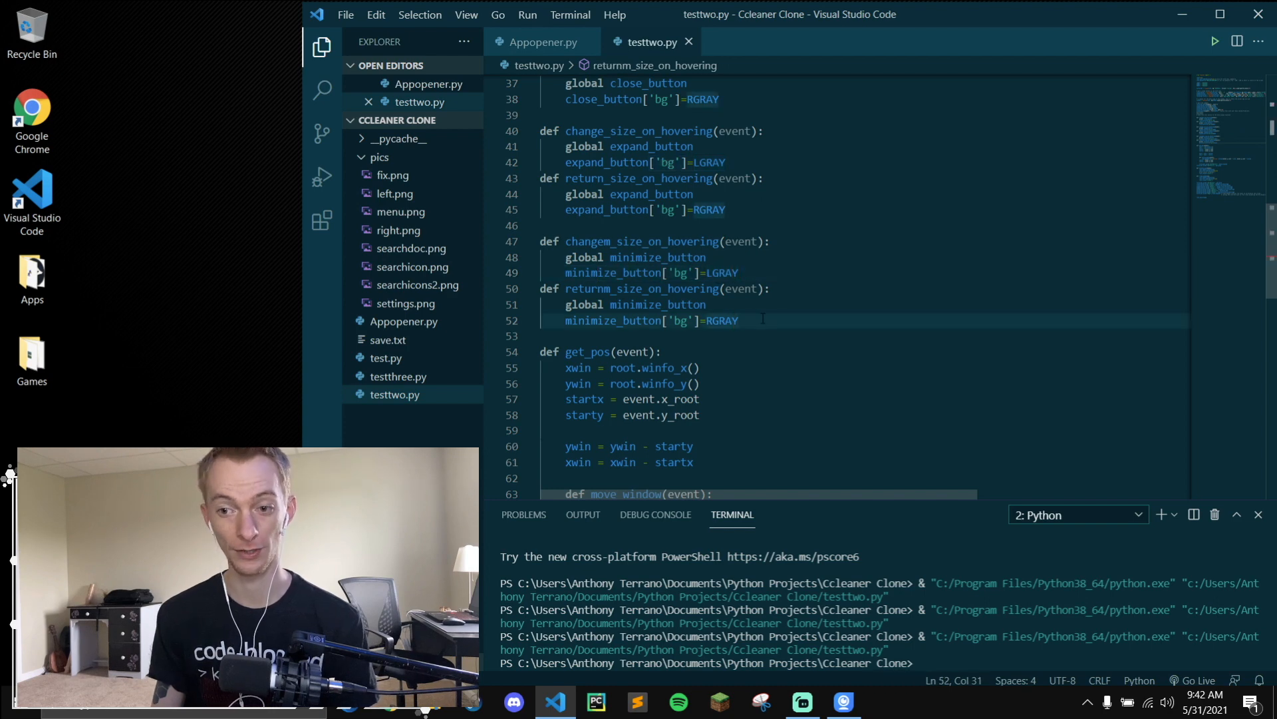
# Step: Highlight the get_pos function, rerun testtwo.py, then close the App Opener 9000 window
pyautogui.scroll(-3)
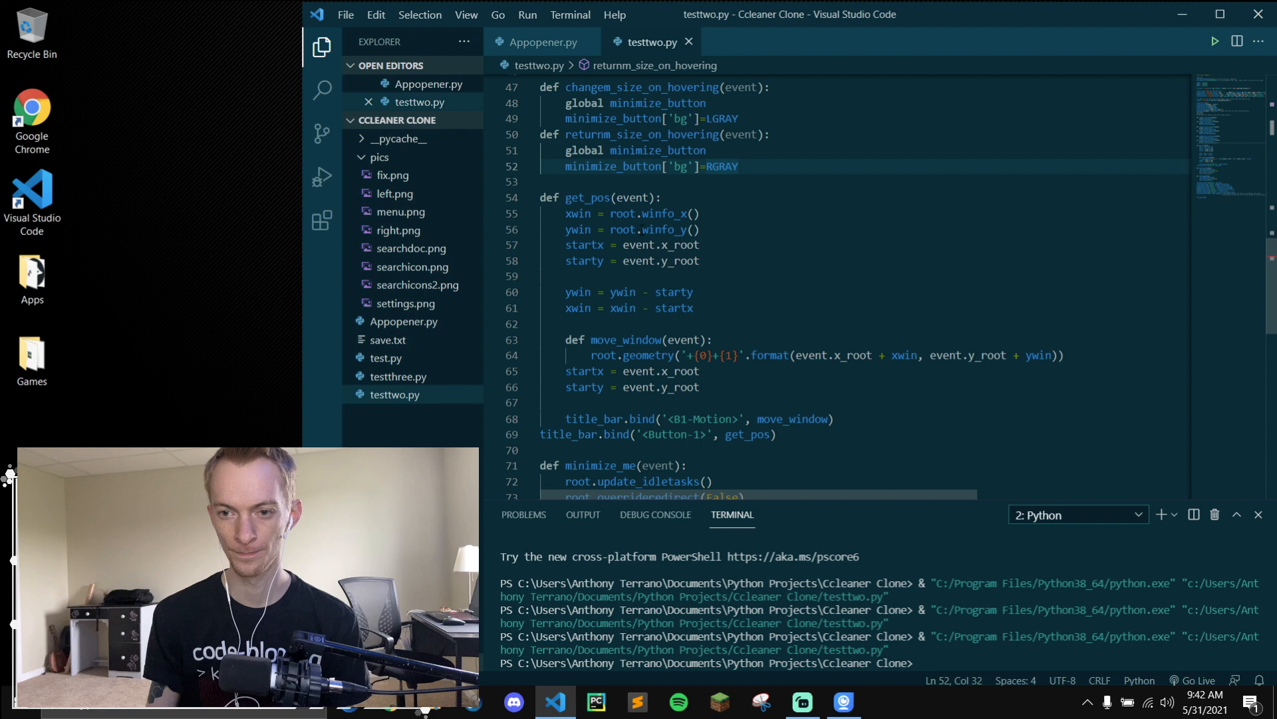
pyautogui.moveTo(540, 197); pyautogui.dragTo(598, 229)
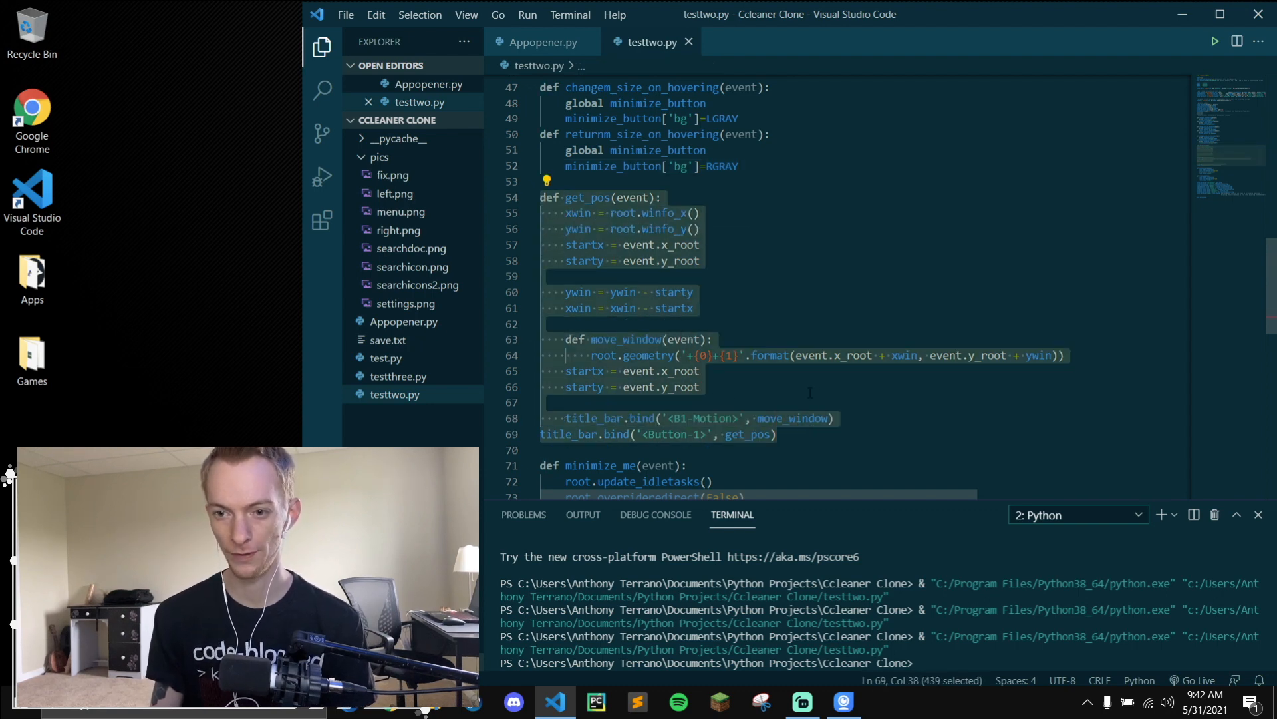
pyautogui.moveTo(660, 370)
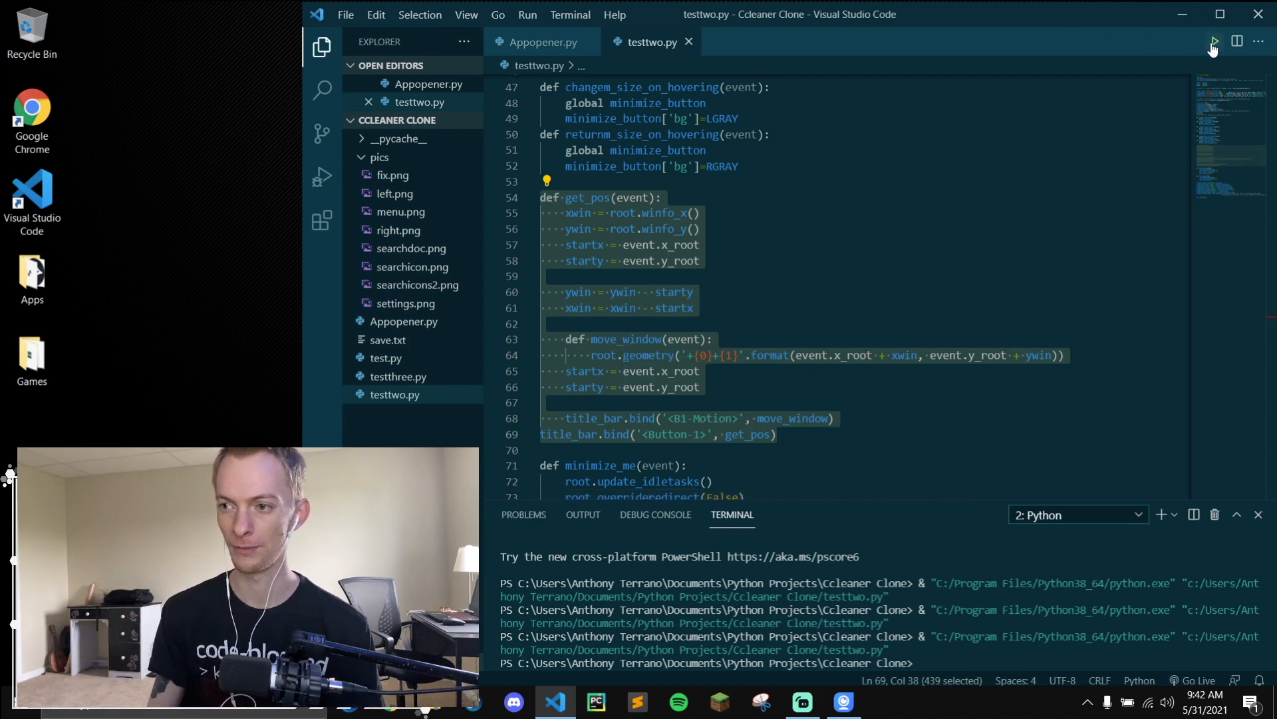
pyautogui.click(1213, 41)
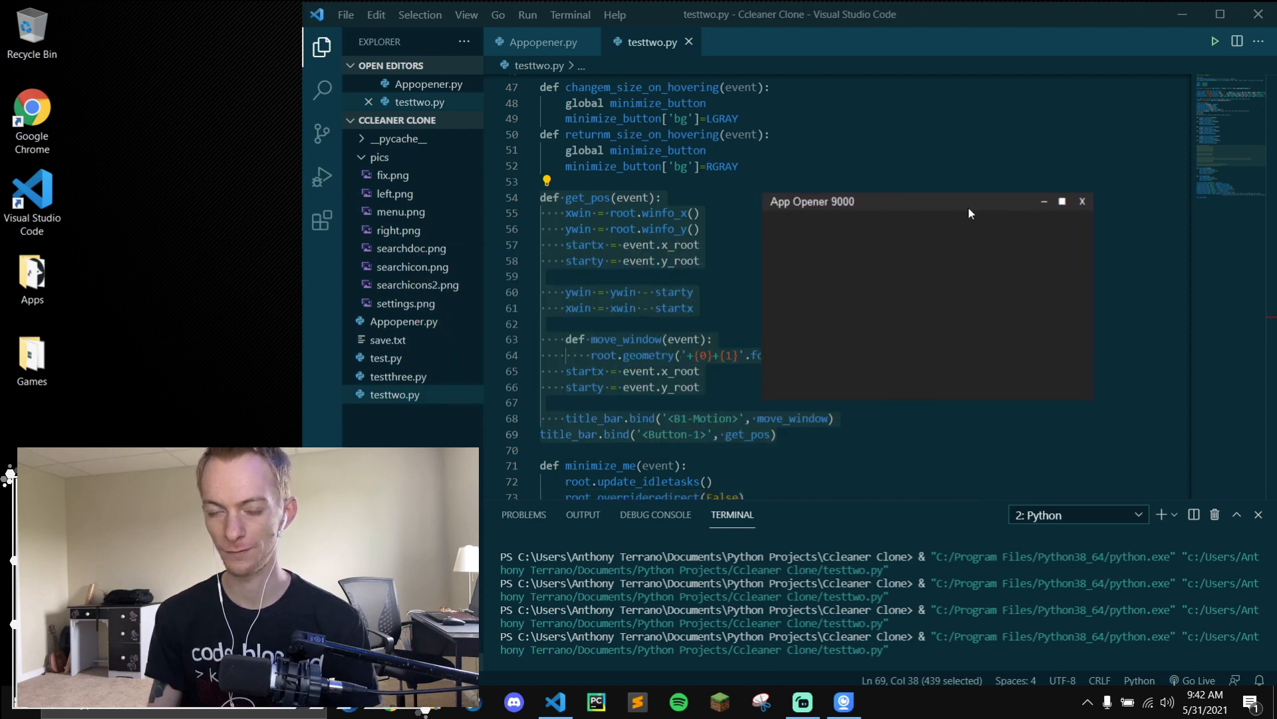
pyautogui.moveTo(965, 213)
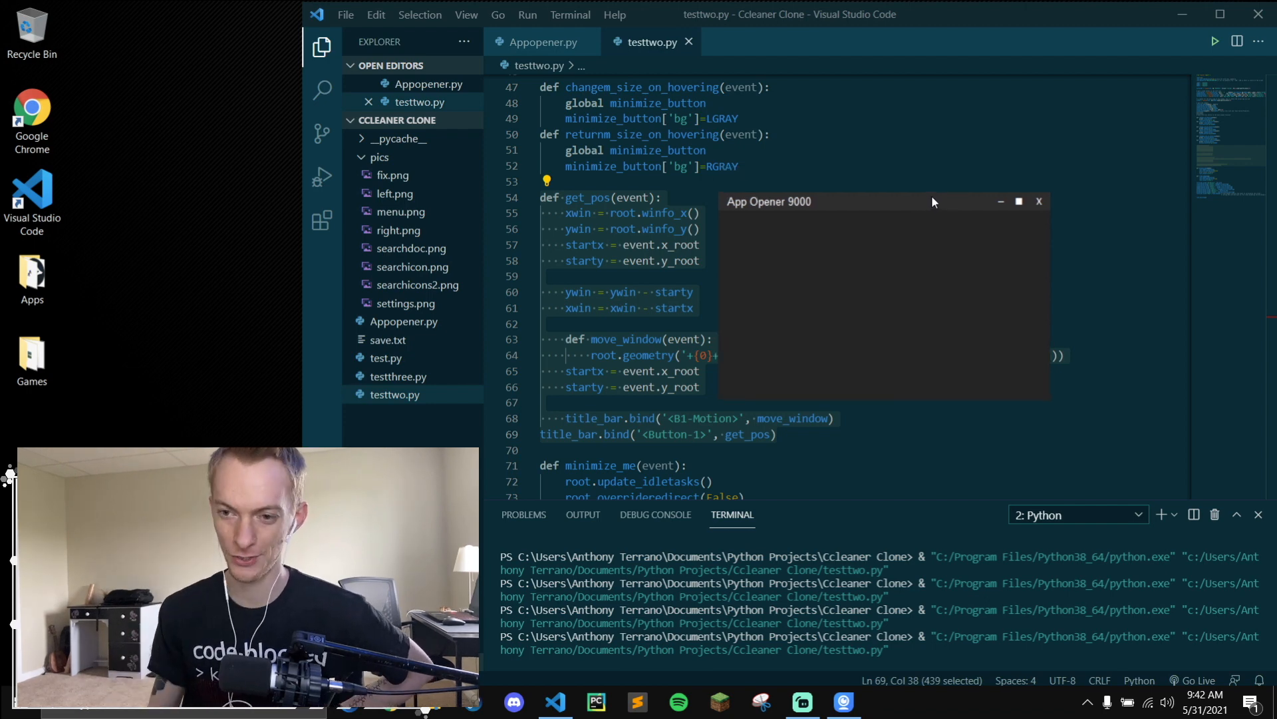
pyautogui.click(1039, 201)
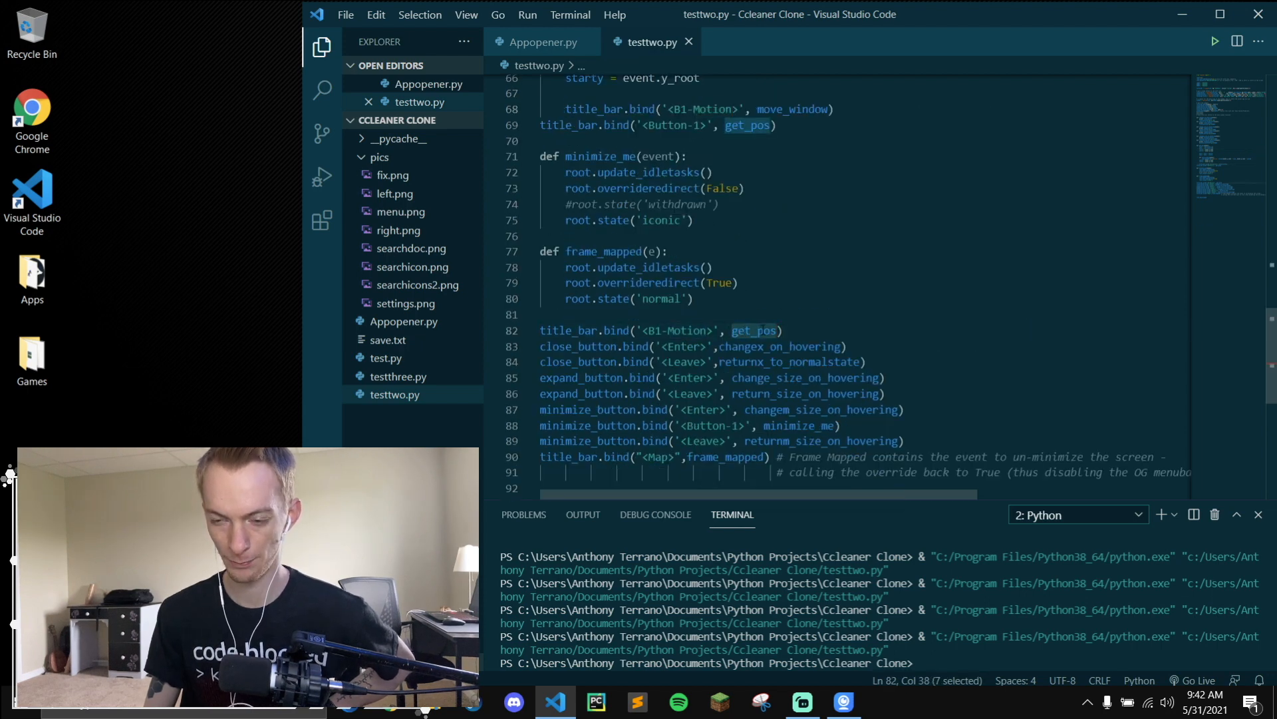
# Step: Highlight get_pos in the binding and move the App Opener 9000 window over the code
pyautogui.doubleClick(567, 329)
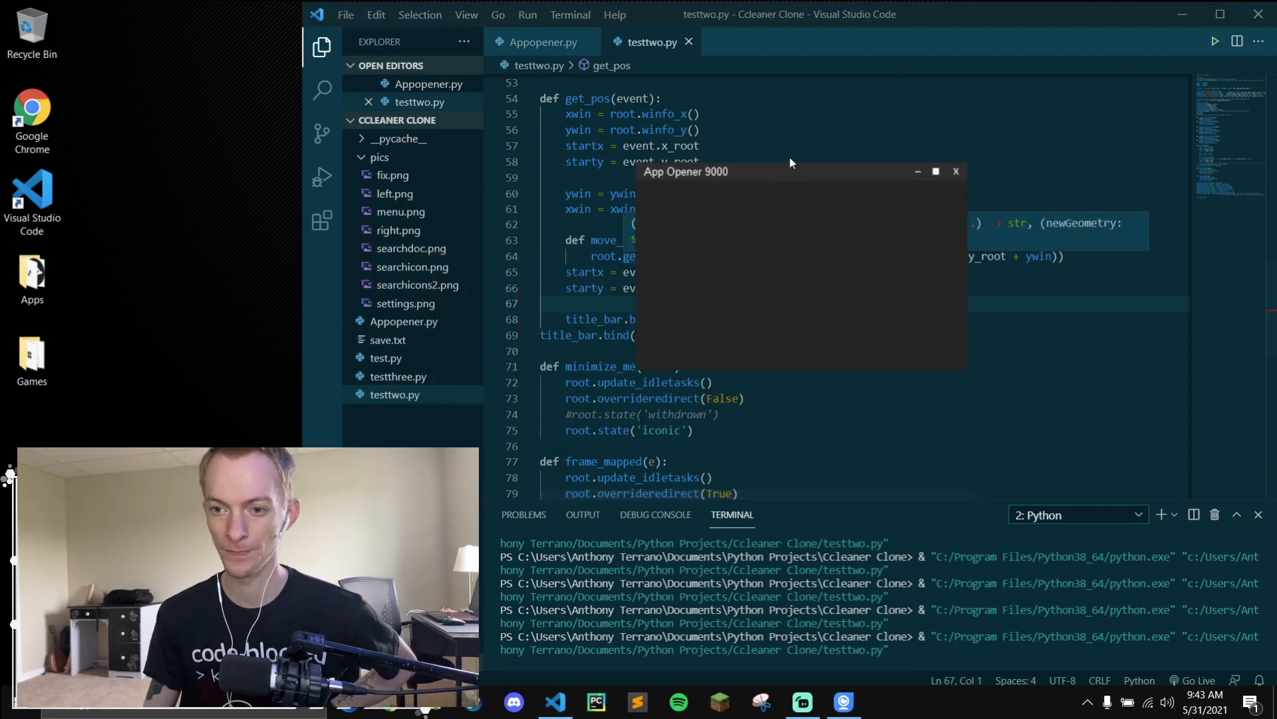
pyautogui.moveTo(790, 171); pyautogui.dragTo(849, 160)
pyautogui.write('#')
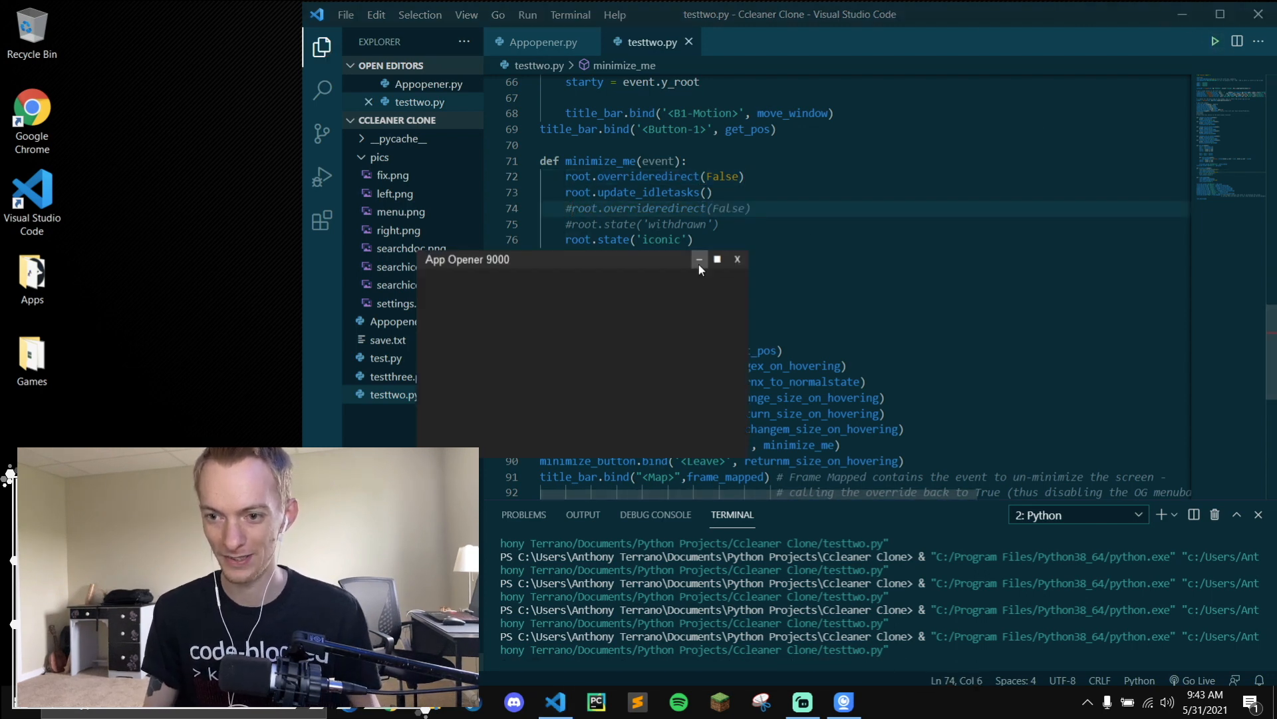
pyautogui.moveTo(729, 290)
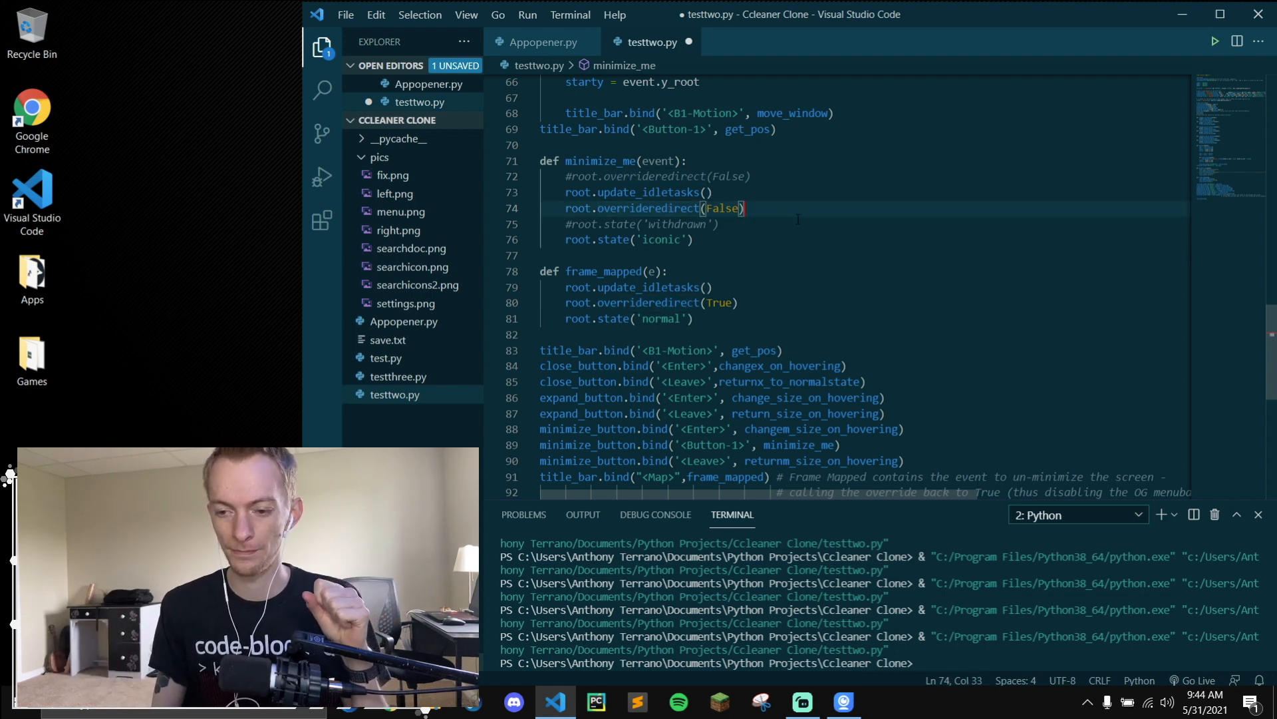
# Step: Save testtwo.py with the reordered minimize_me and relaunch the app
pyautogui.click(690, 239)
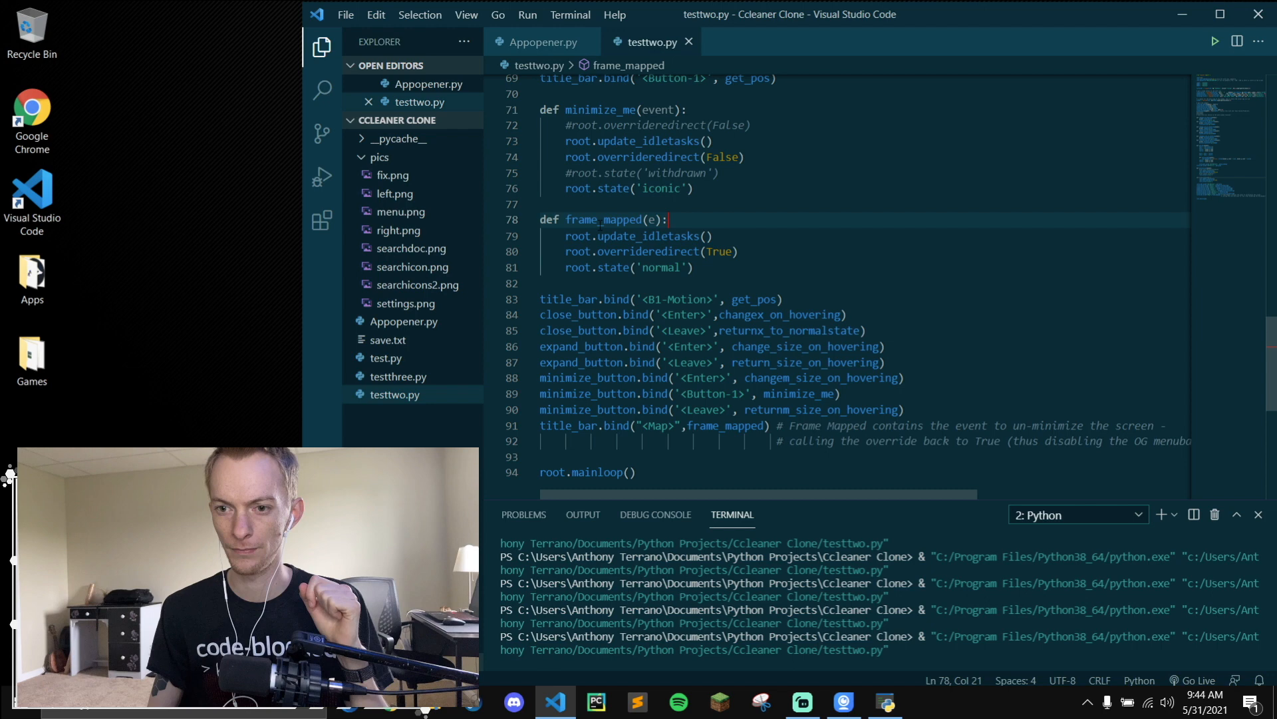
# Step: Add print(e) to frame_mapped, minimize the window, and rerun the script
pyautogui.write('PRINT')
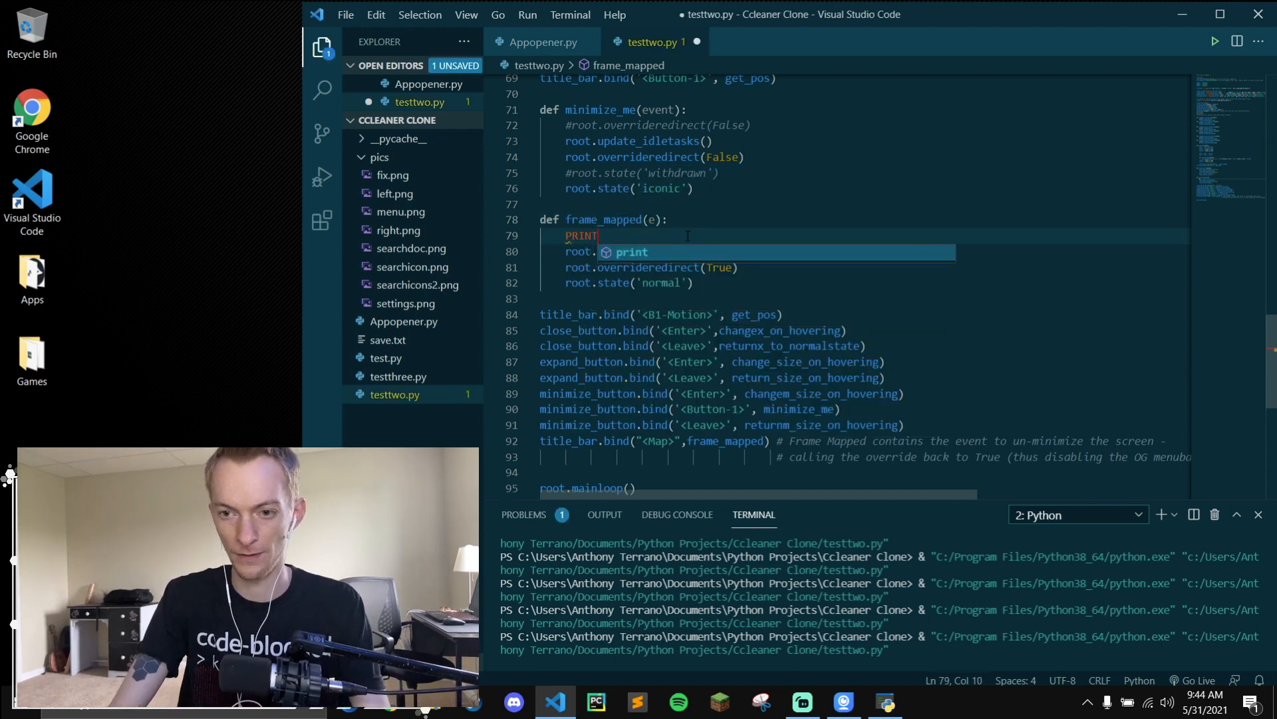
pyautogui.press('BackSpace')
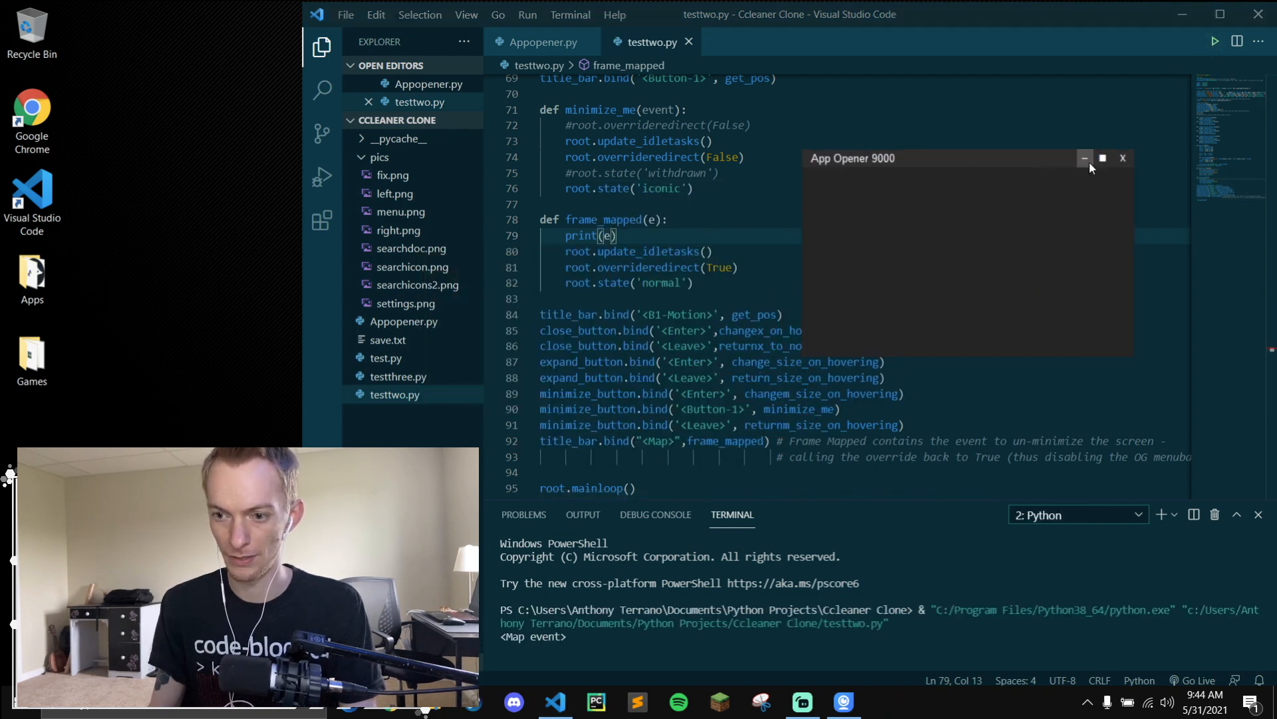
pyautogui.click(1084, 159)
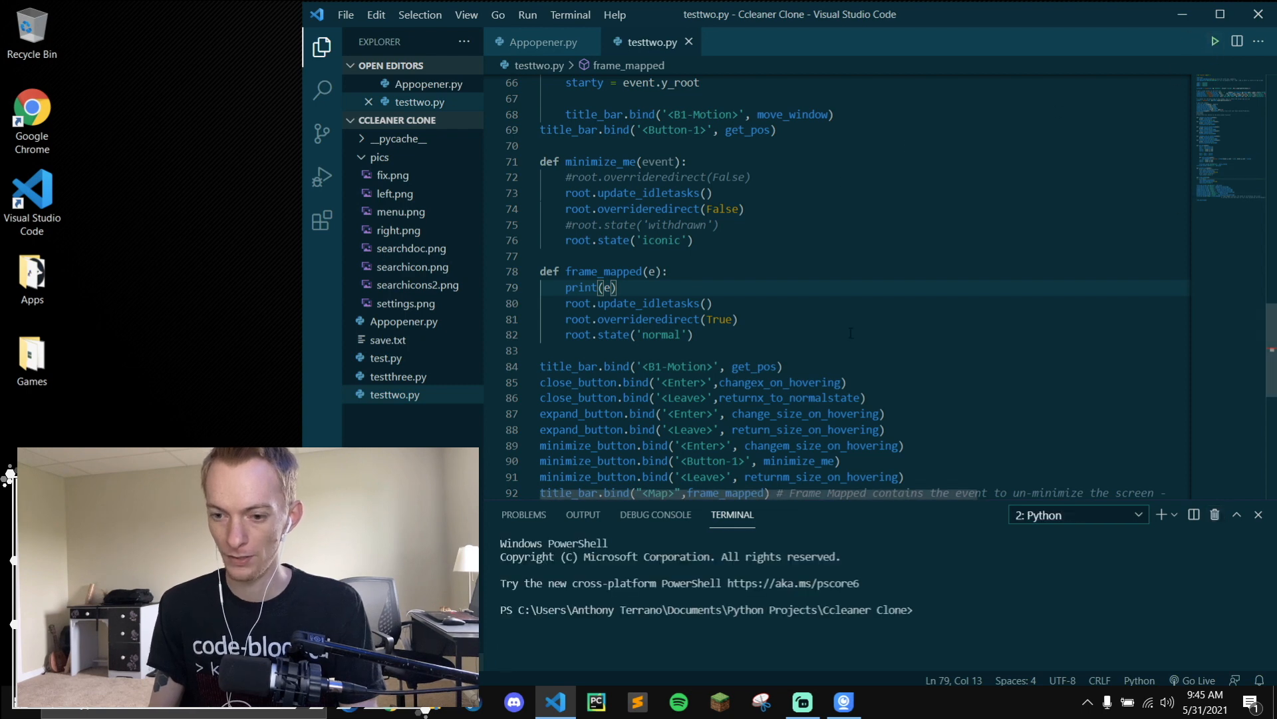
pyautogui.click(1213, 41)
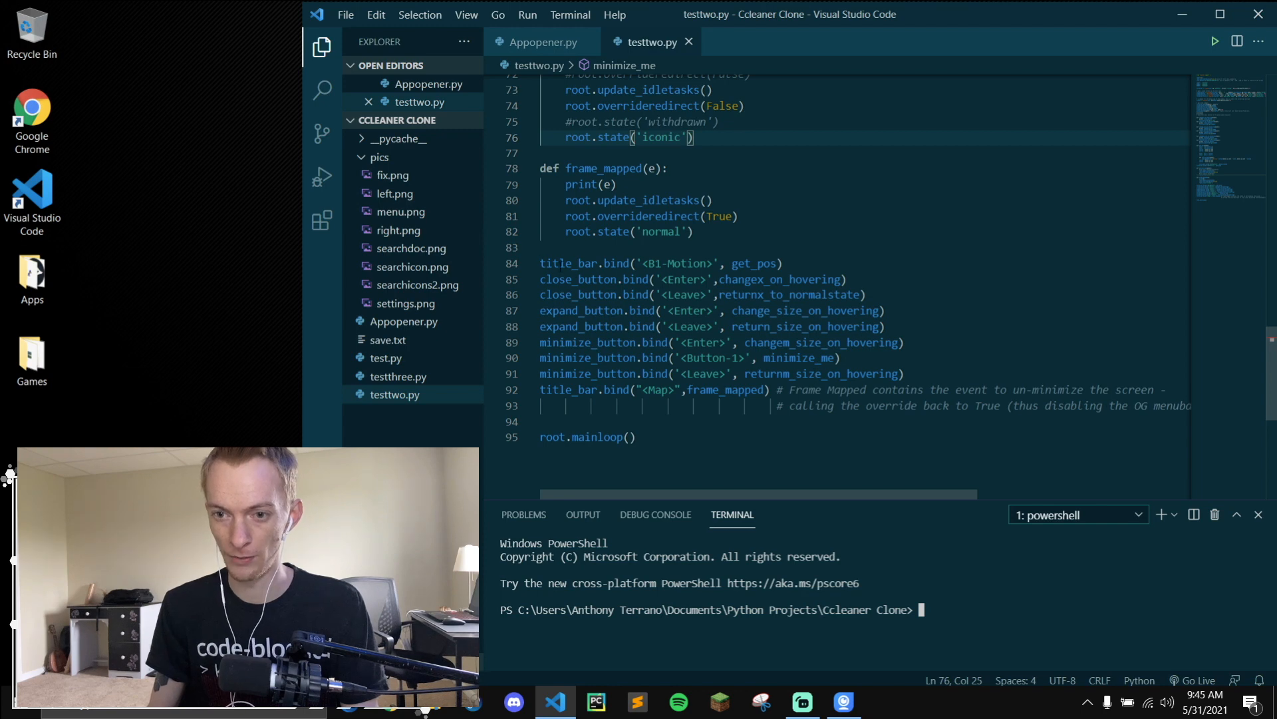
# Step: Insert a blank line above the title_bar Map binding and select the following code
pyautogui.click(816, 389)
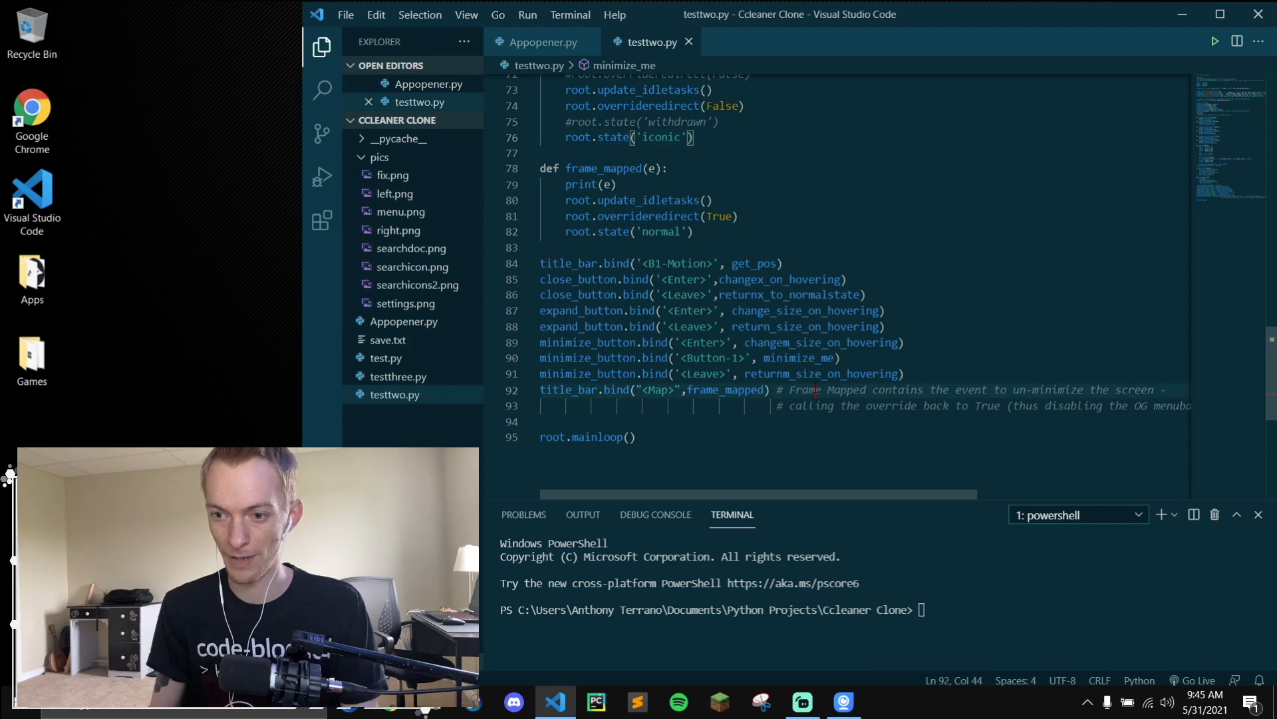
pyautogui.press('Enter')
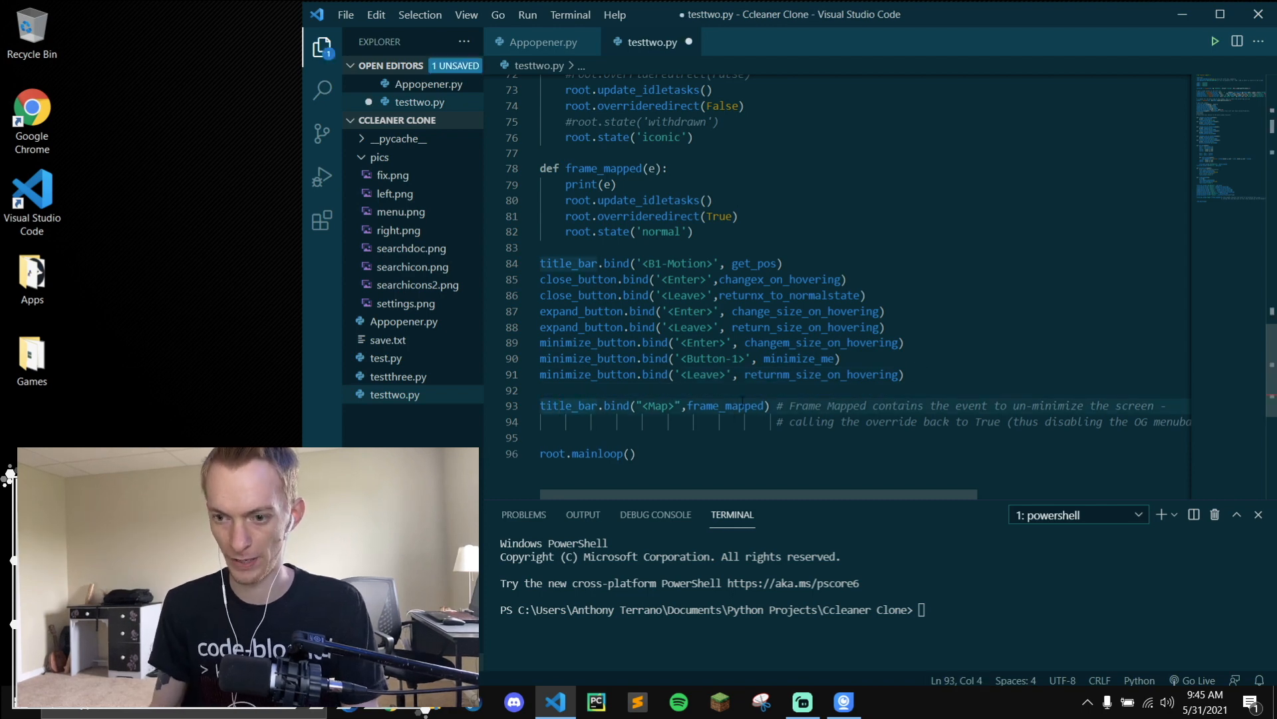
pyautogui.moveTo(778, 405); pyautogui.dragTo(1169, 422)
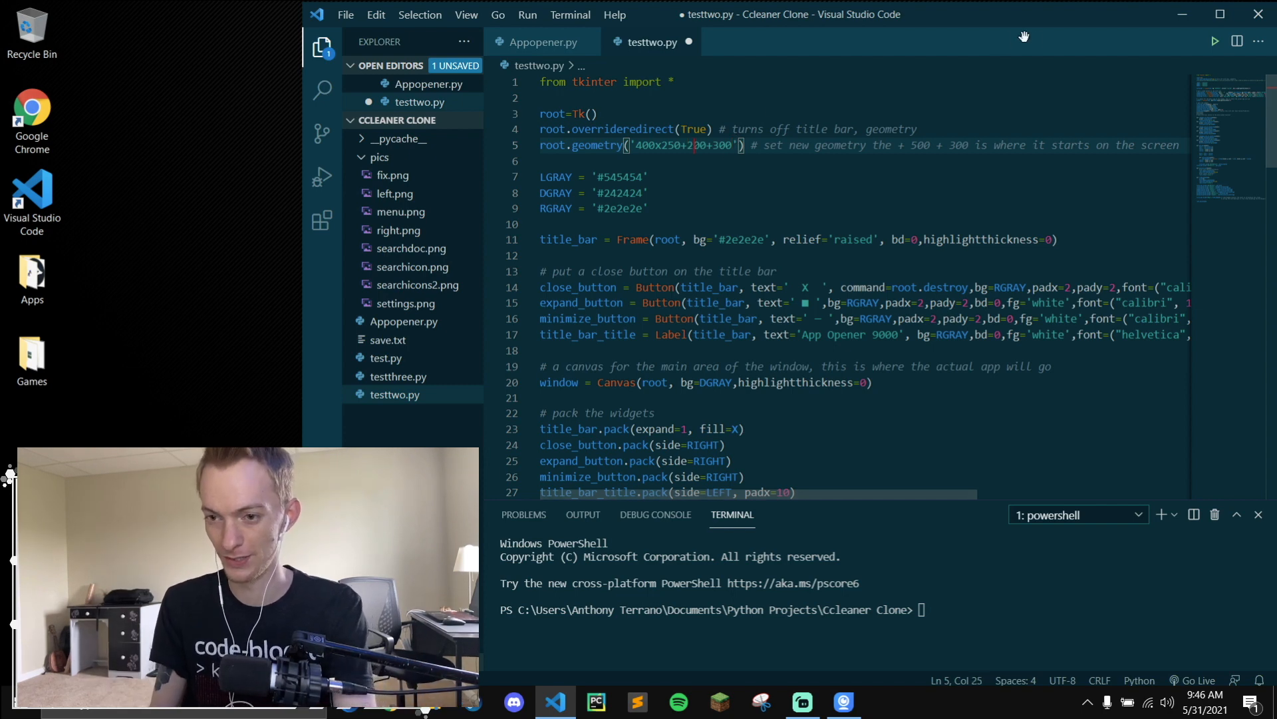
# Step: Rerun testtwo.py with window offset 400x250+700+300 and press Ctrl+S
pyautogui.click(1213, 41)
pyautogui.write('7')
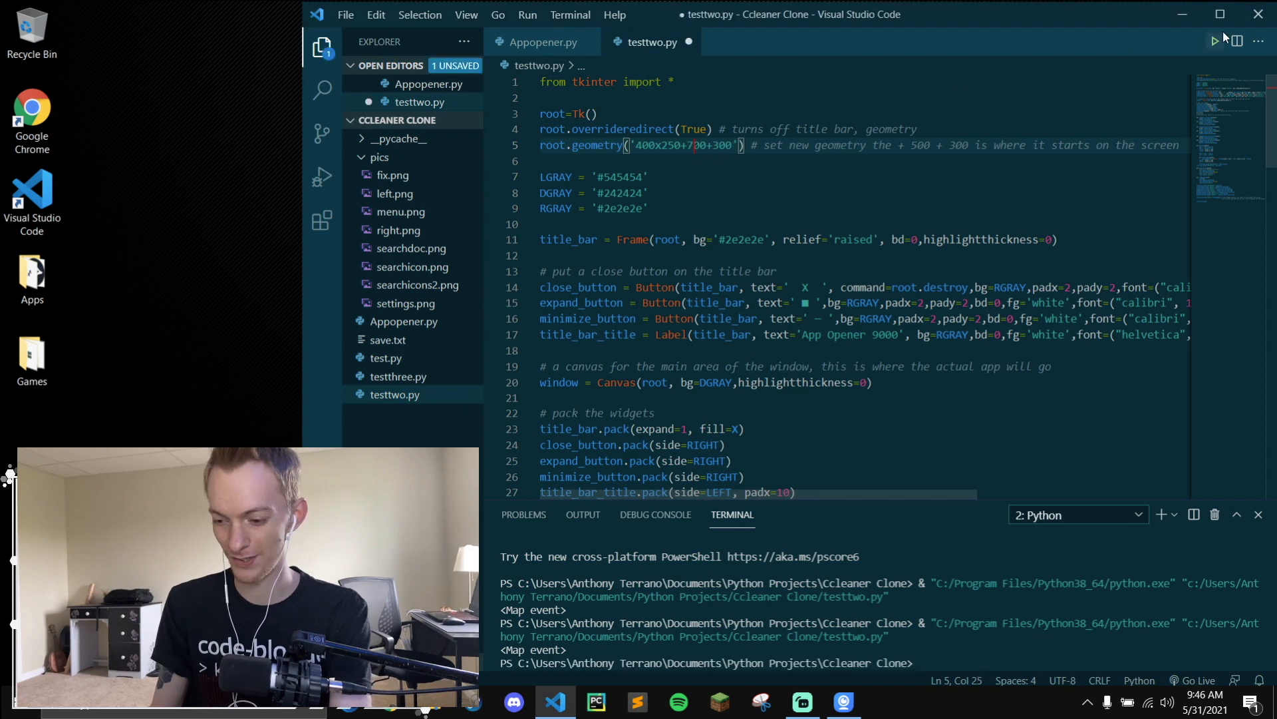
pyautogui.press('ctrl+s')
pyautogui.write('0')
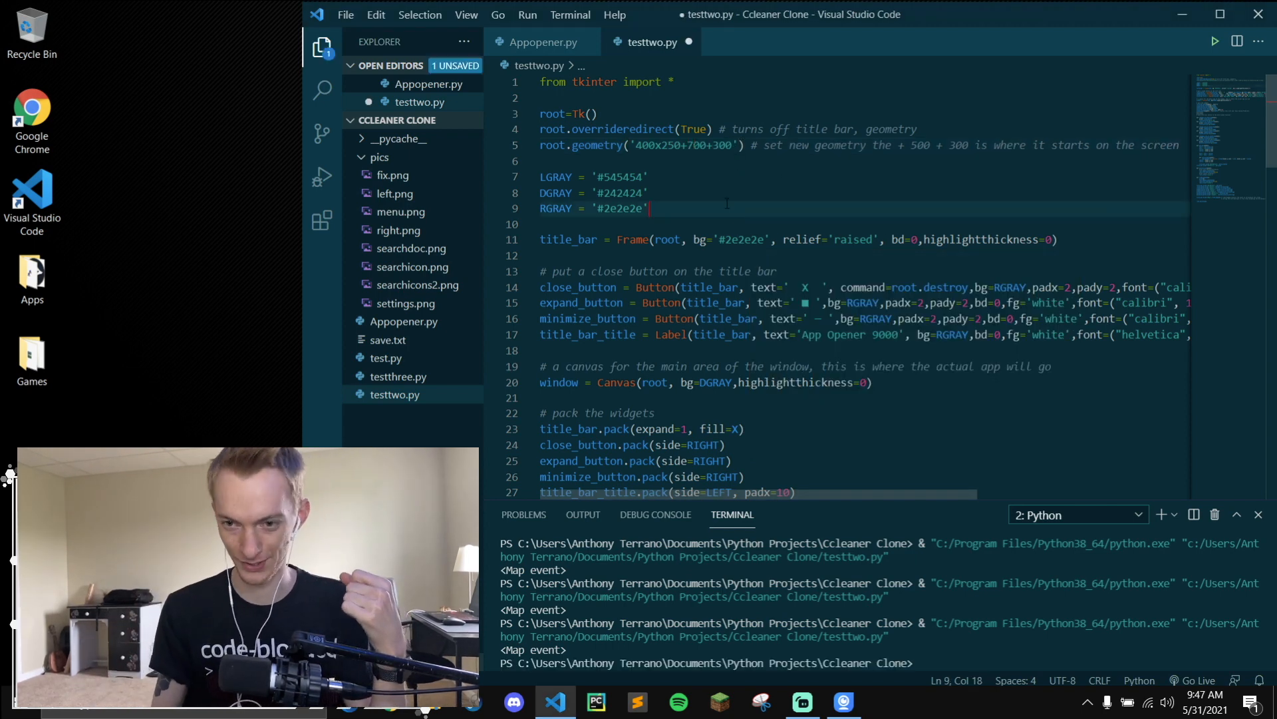
# Step: Rerun testtwo.py and drag the App Opener 9000 window right, then up and left
pyautogui.scroll(-3)
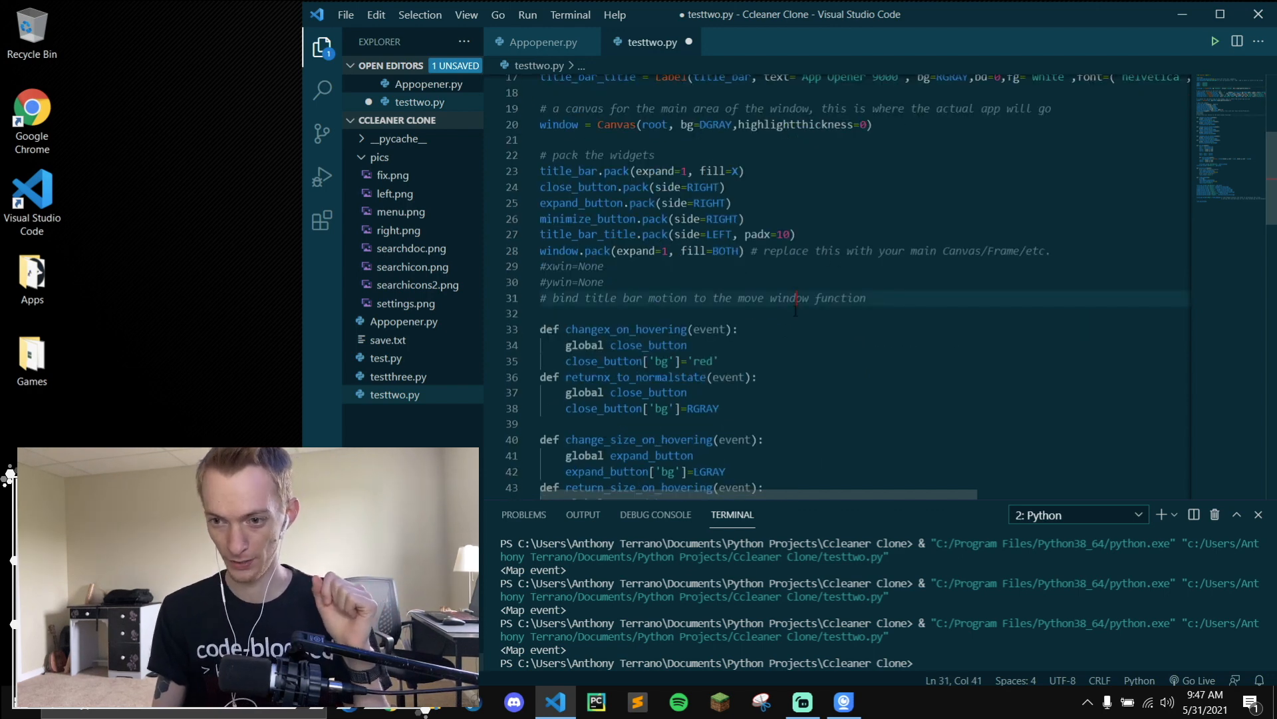
pyautogui.click(572, 282)
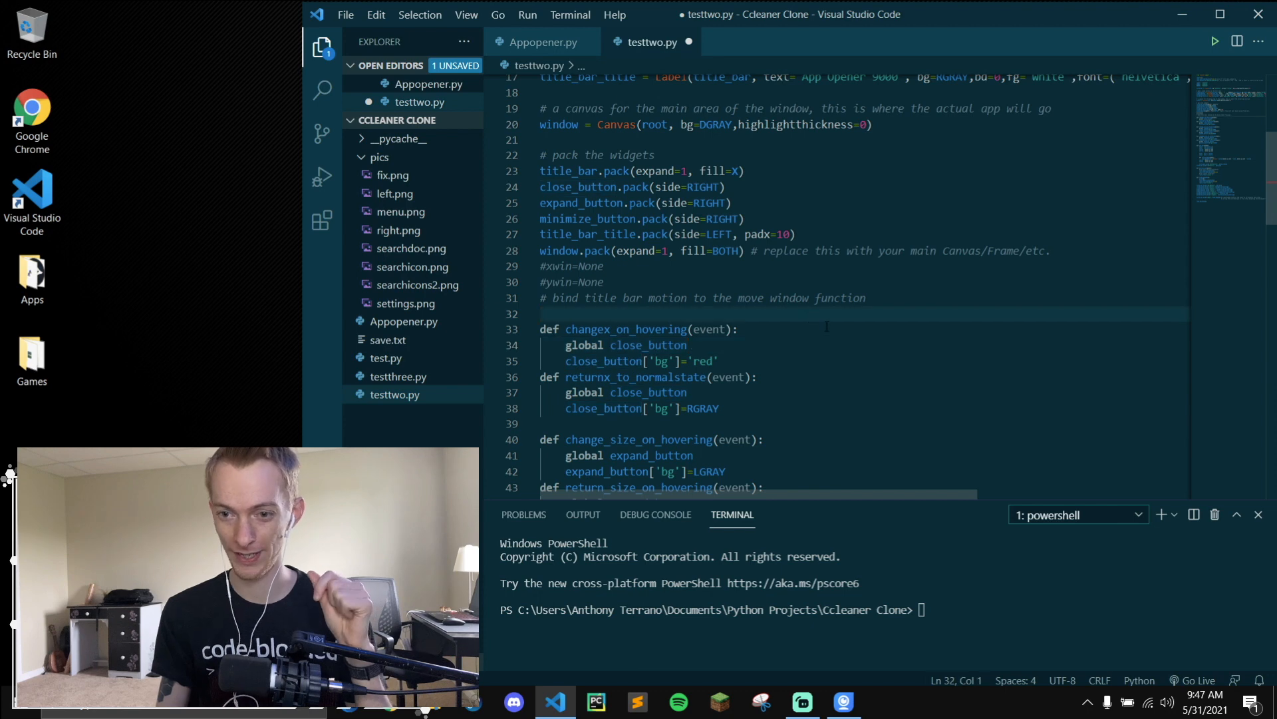
pyautogui.scroll(-3)
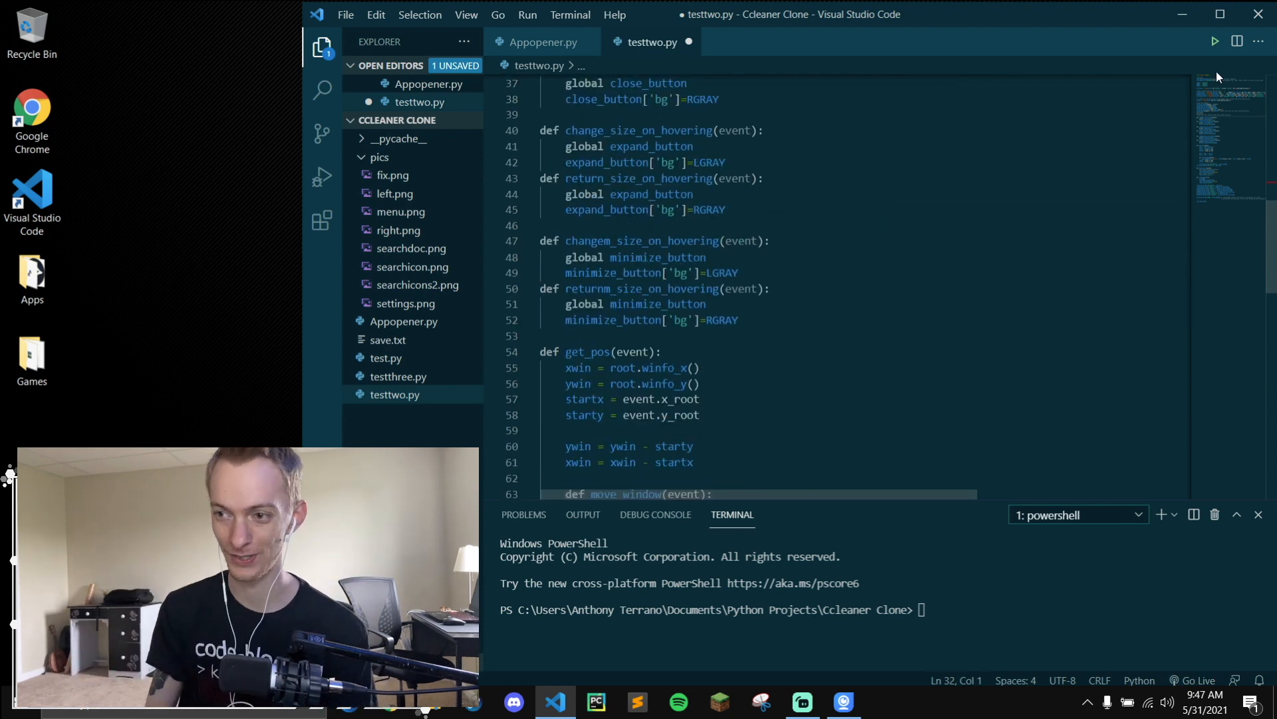
pyautogui.click(1213, 42)
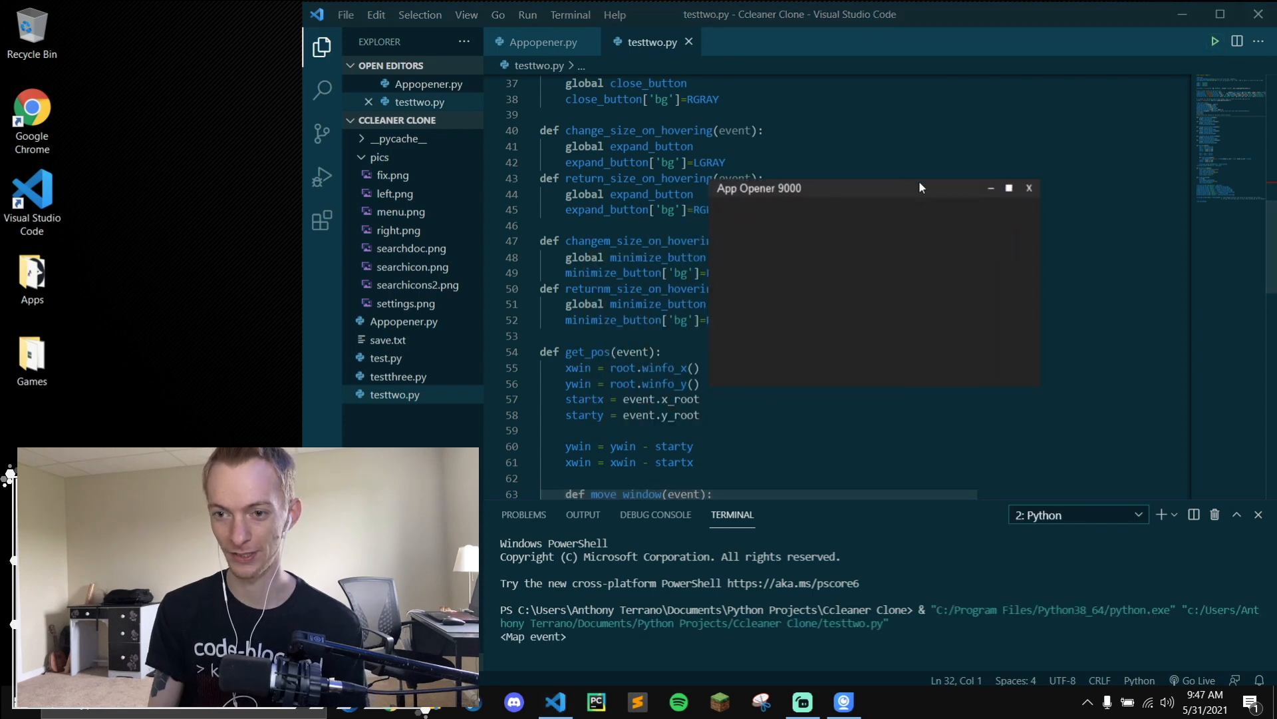
pyautogui.moveTo(758, 187); pyautogui.dragTo(855, 184)
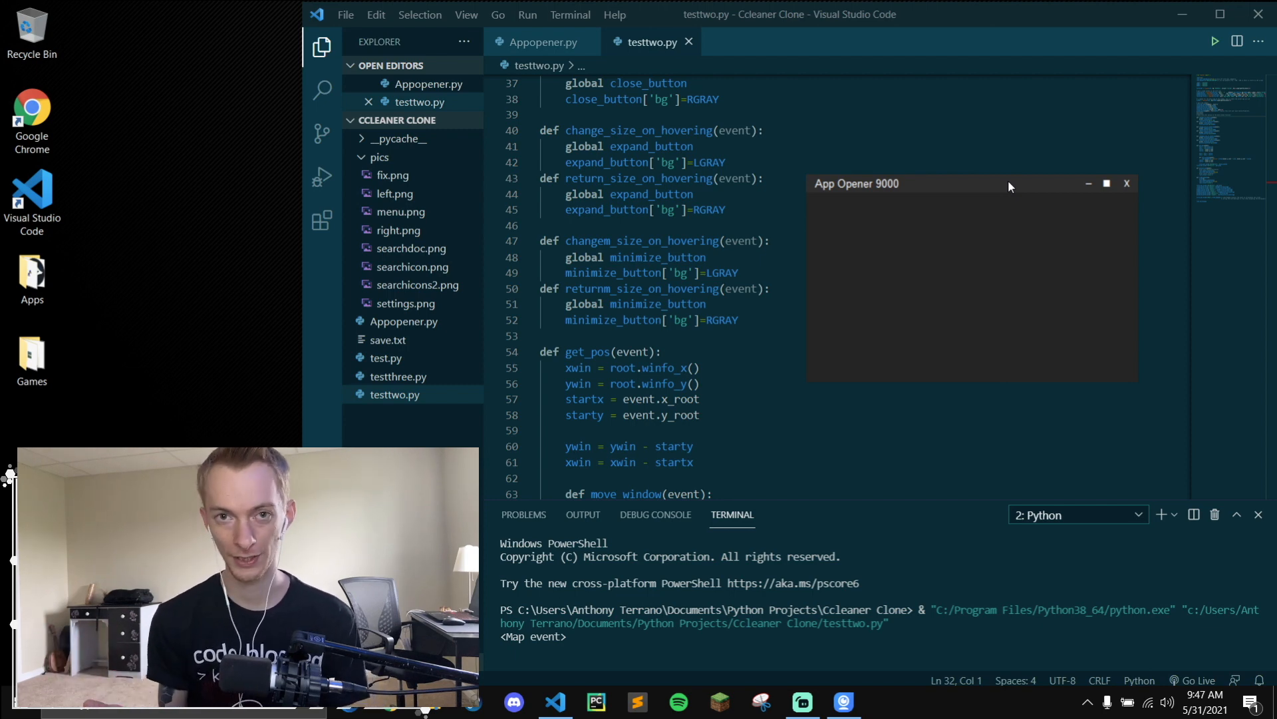
pyautogui.moveTo(1010, 184); pyautogui.dragTo(969, 163)
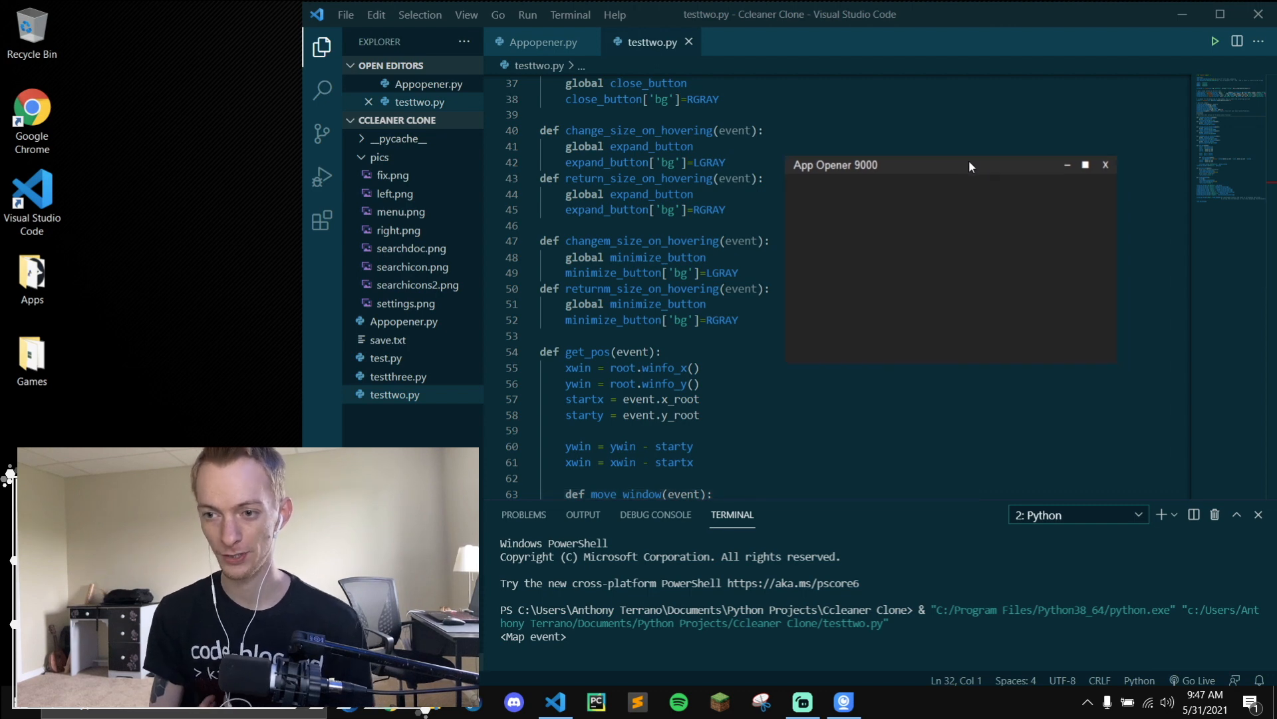